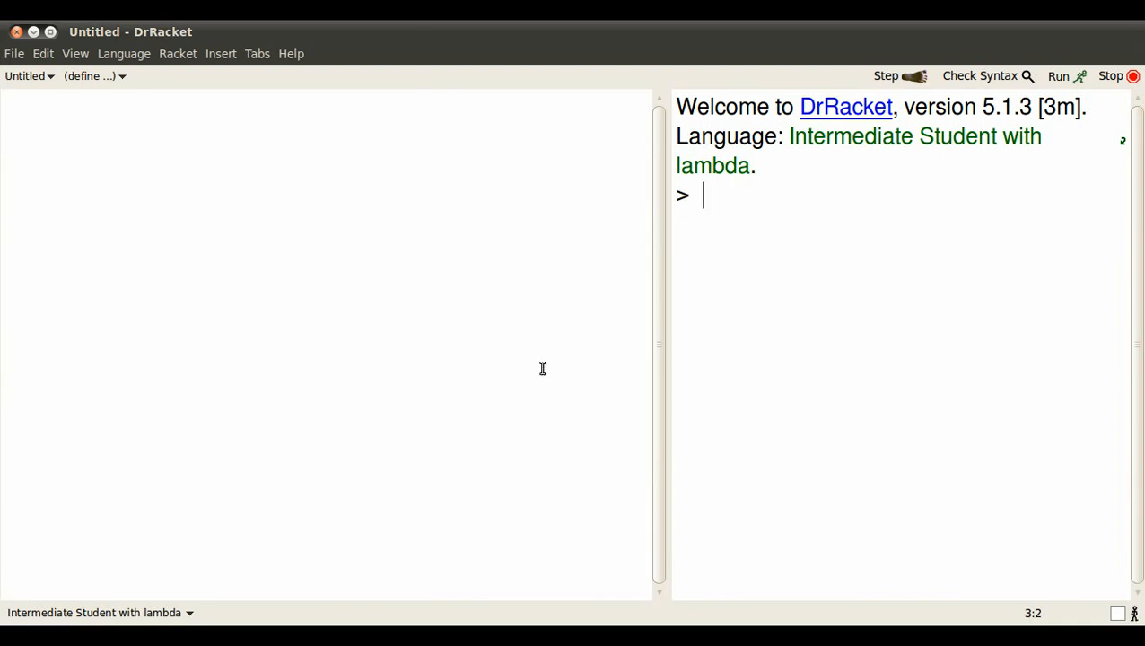
# Confirm the Intermediate Student with lambda language in the language chooser
pyautogui.click(123, 53)
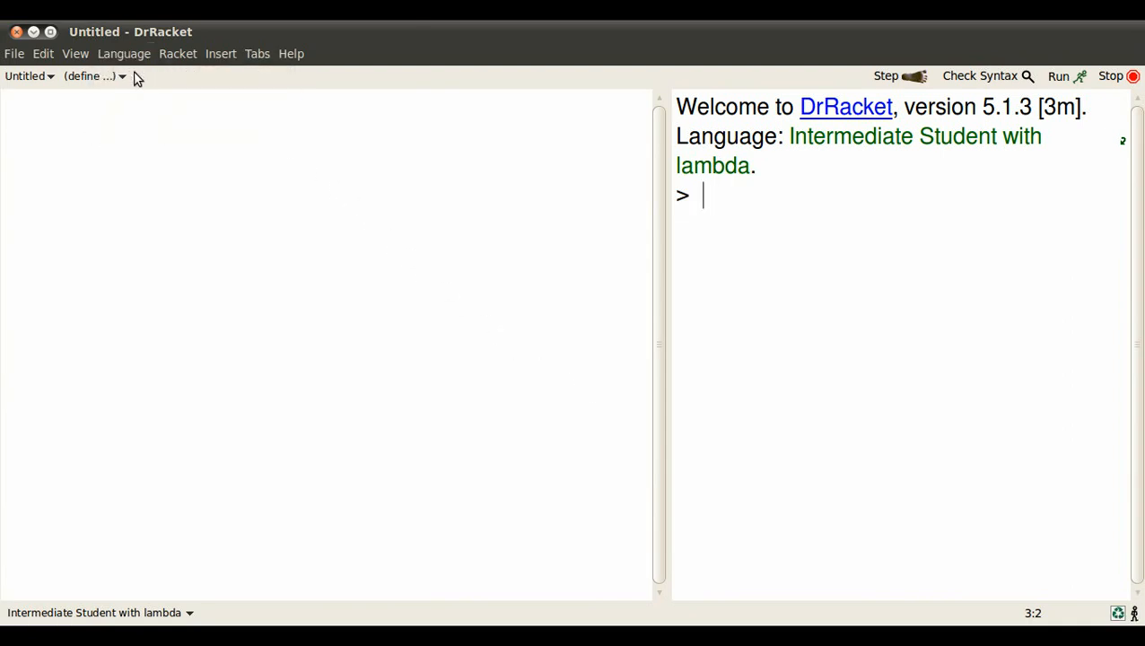
pyautogui.click(123, 53)
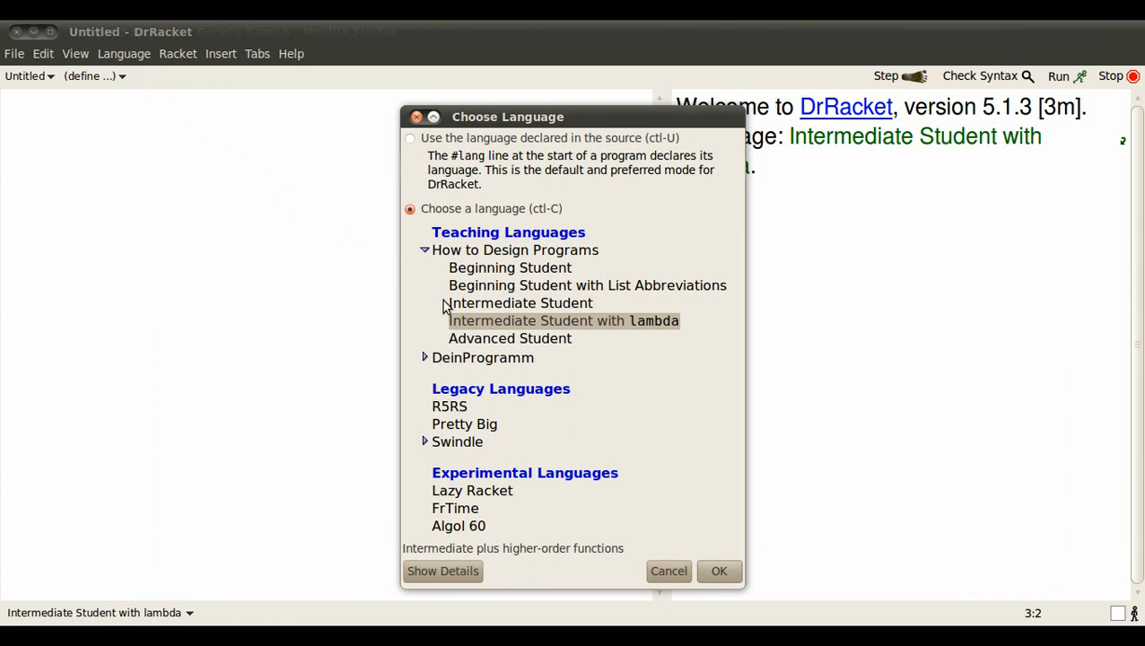
pyautogui.moveTo(702, 500)
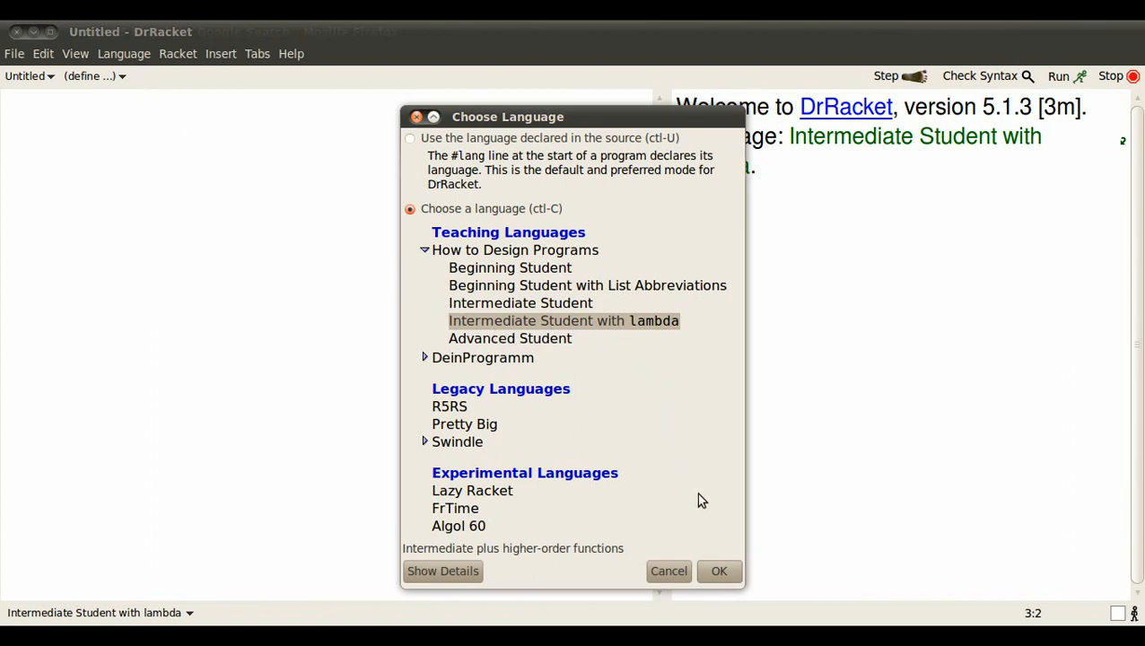
pyautogui.click(719, 571)
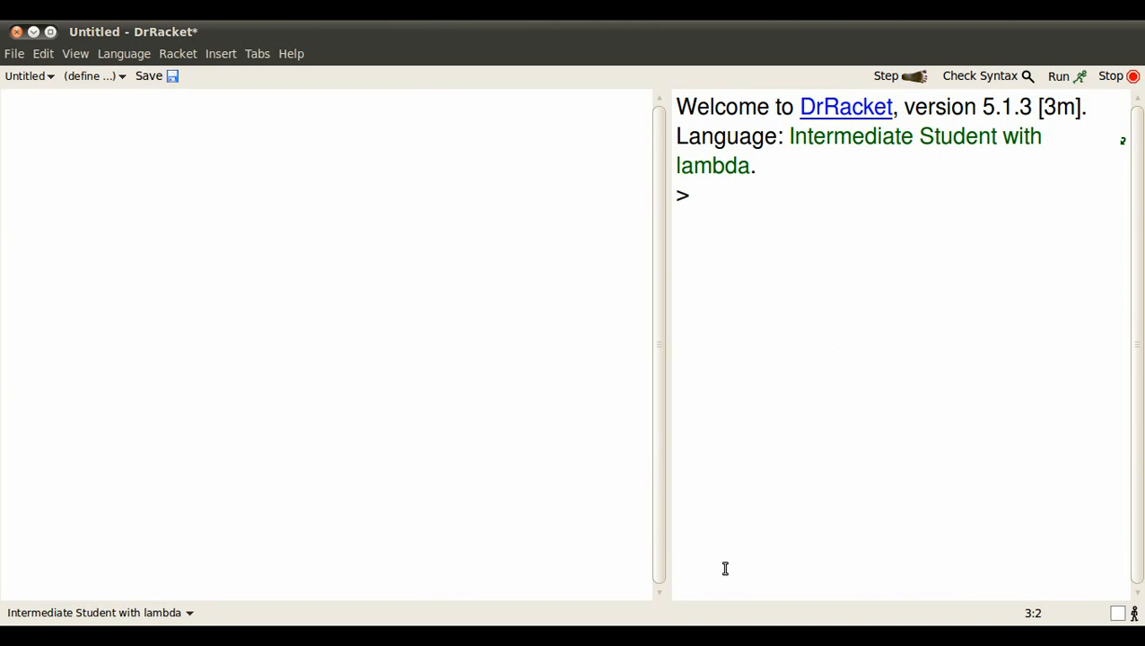
# Add (require 2htdp/image) to the definitions and run the program to load the image library
pyautogui.click(70, 115)
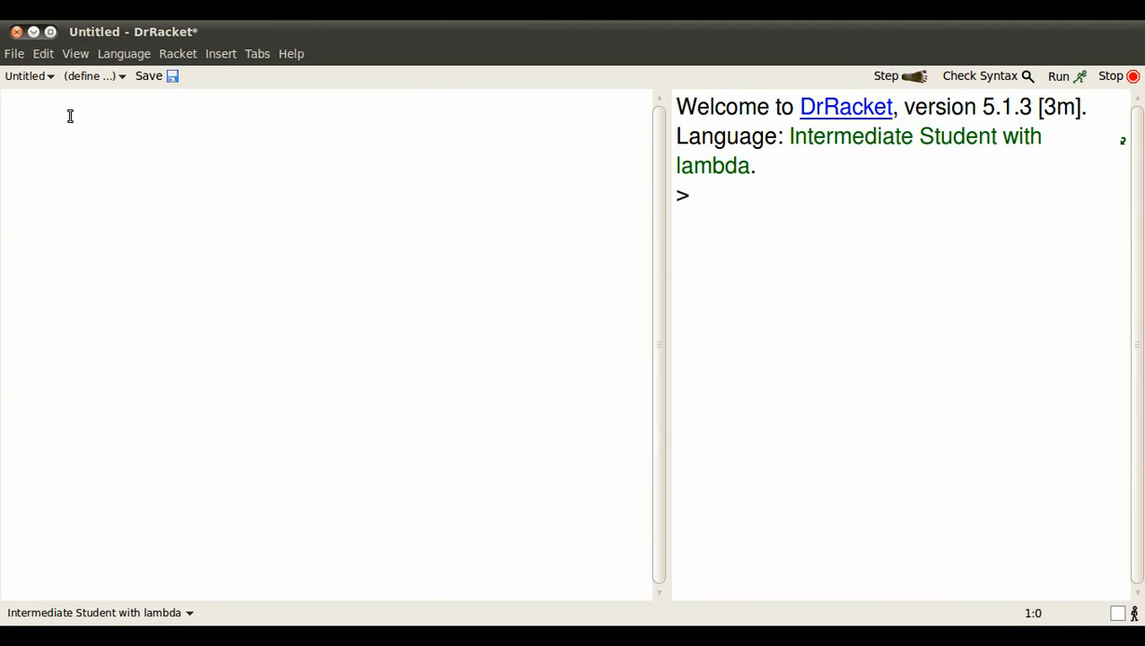
pyautogui.write('(require 2h')
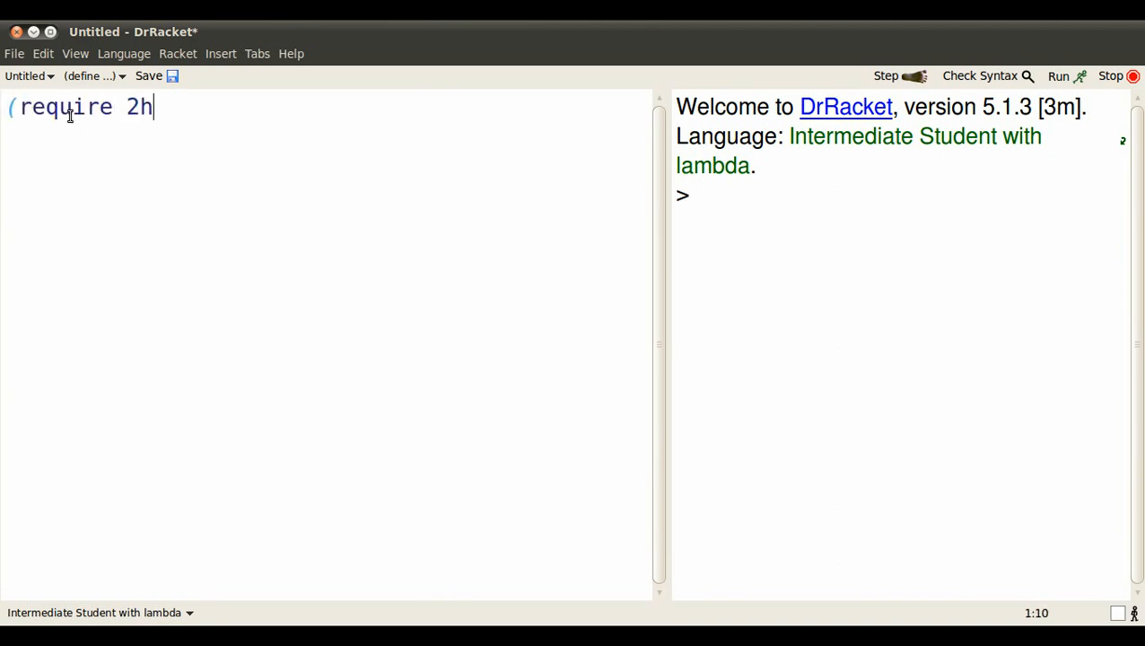
pyautogui.write('tdp/image')
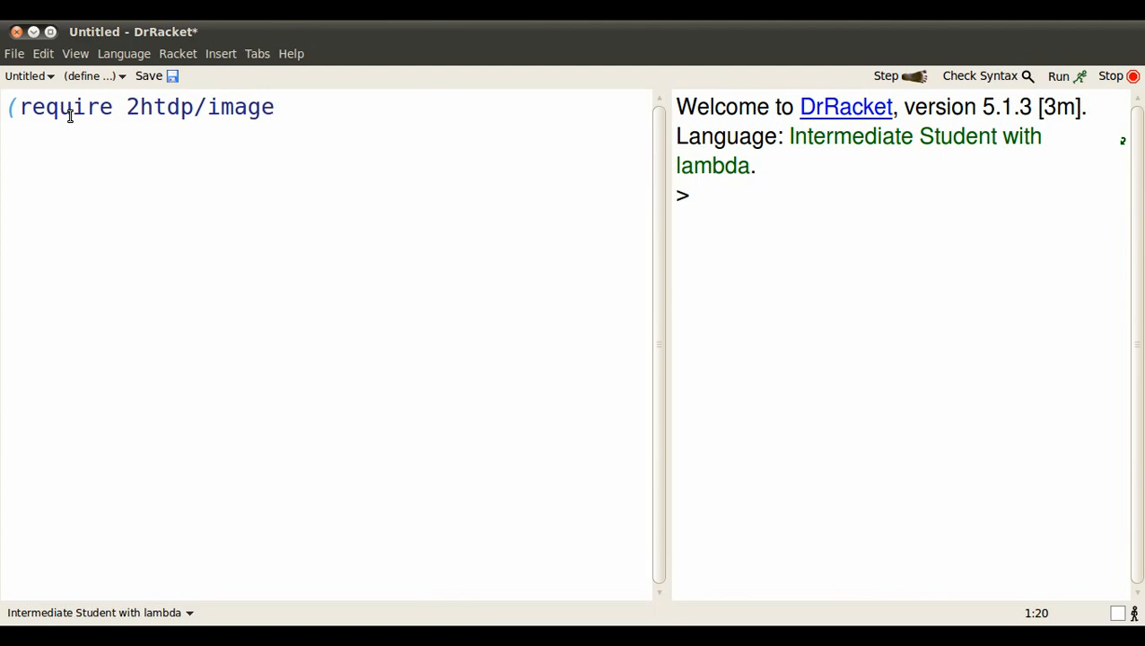
pyautogui.write(')')
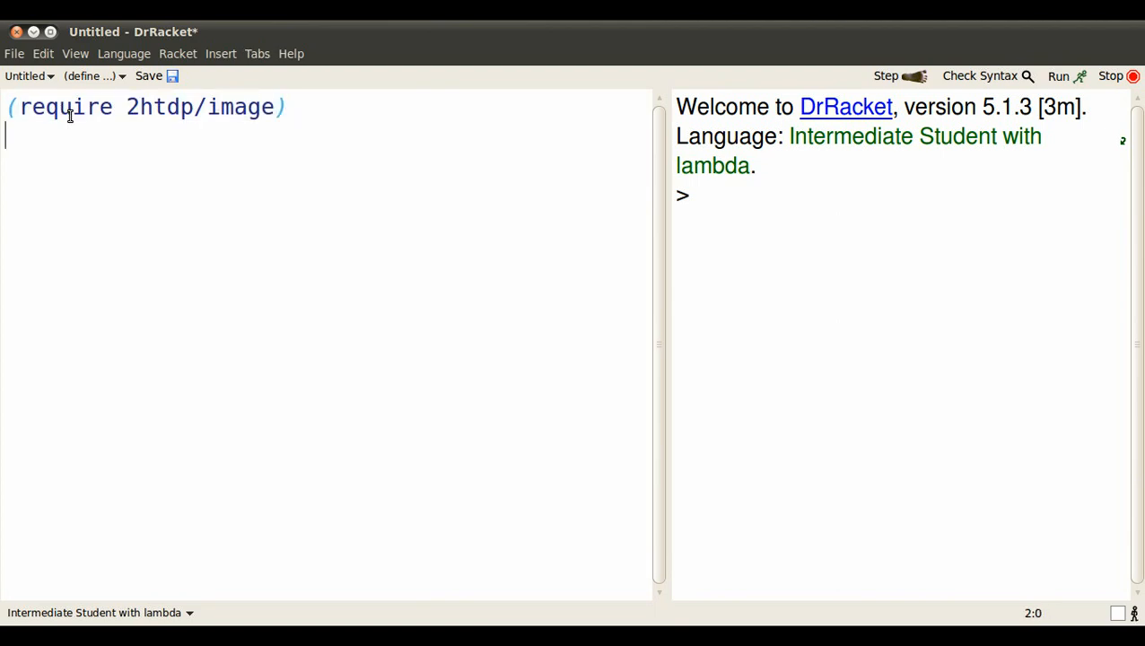
pyautogui.click(1057, 75)
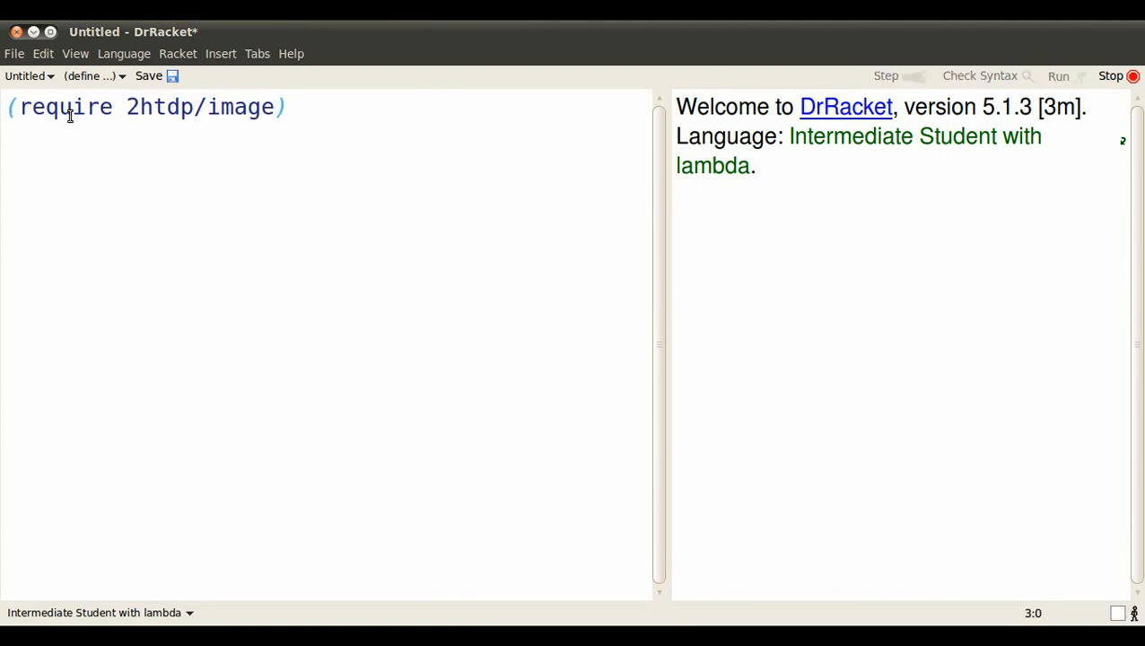
pyautogui.click(1056, 75)
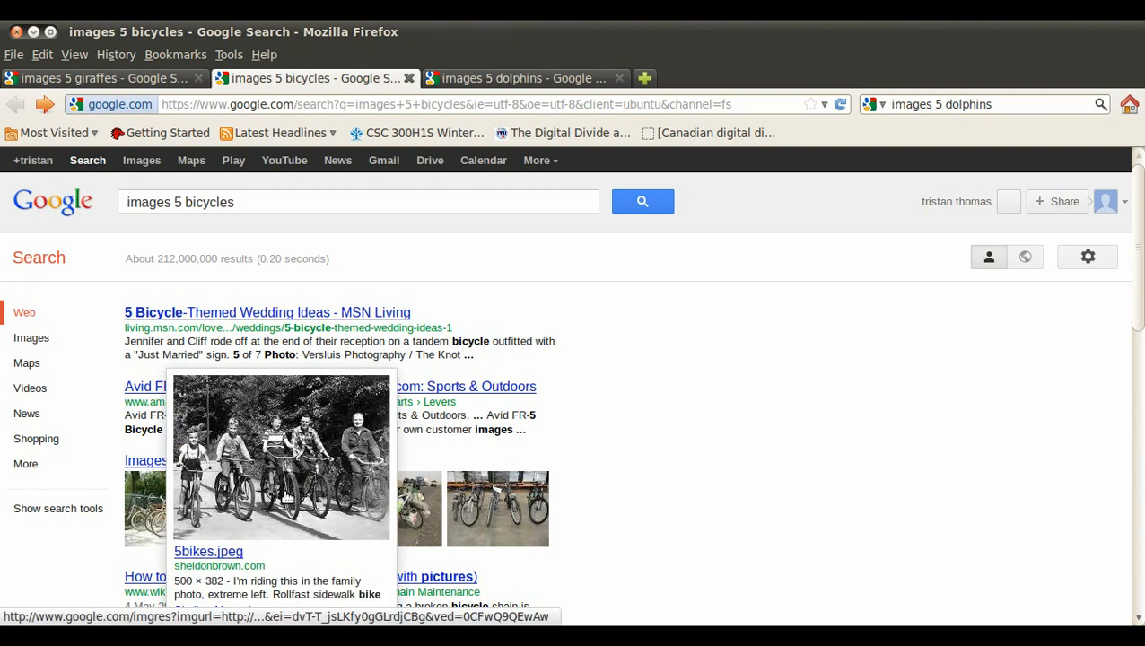
# Copy the bicycles photo into the interactions and evaluate it, then copy the giraffes photo
pyautogui.rightClick(281, 458)
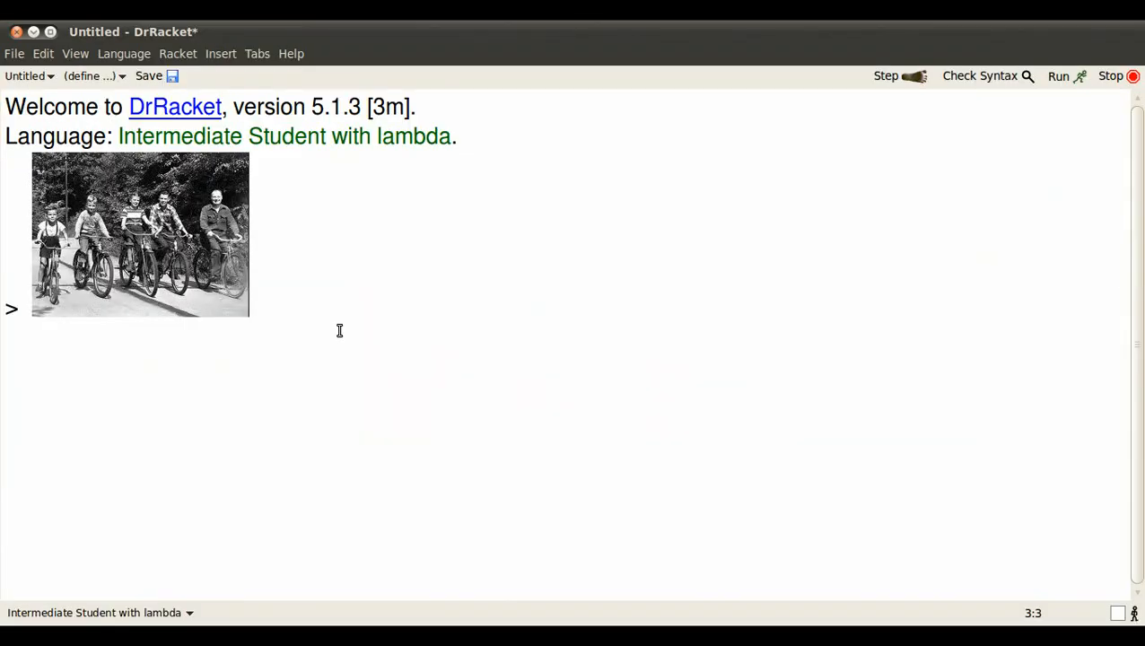
pyautogui.press('Return')
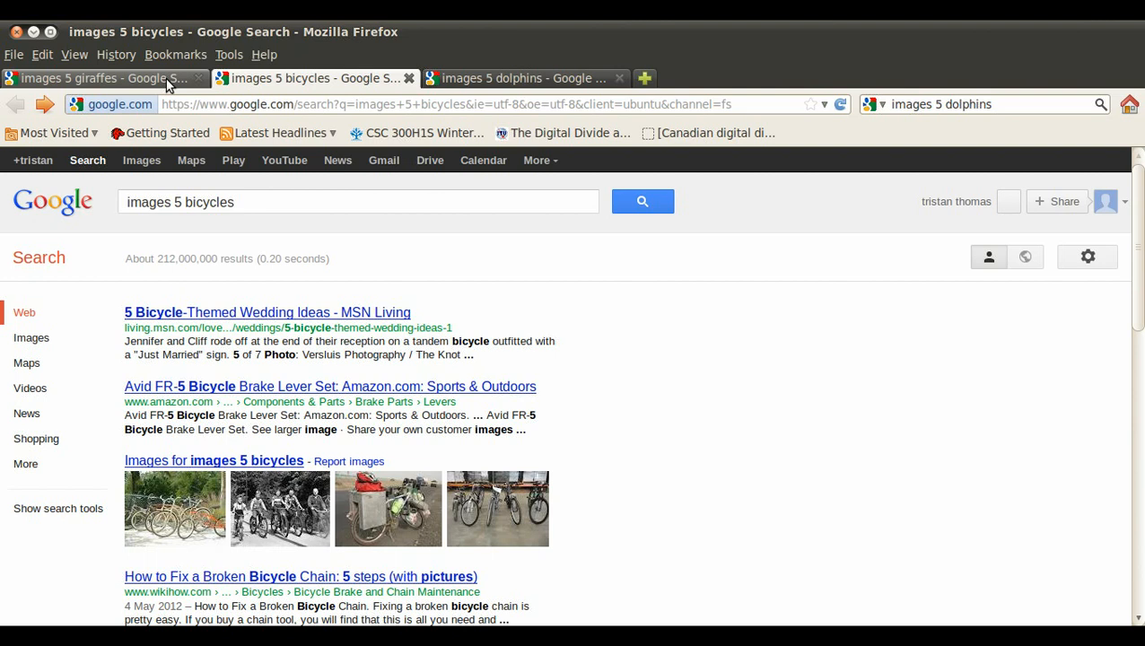
pyautogui.click(99, 78)
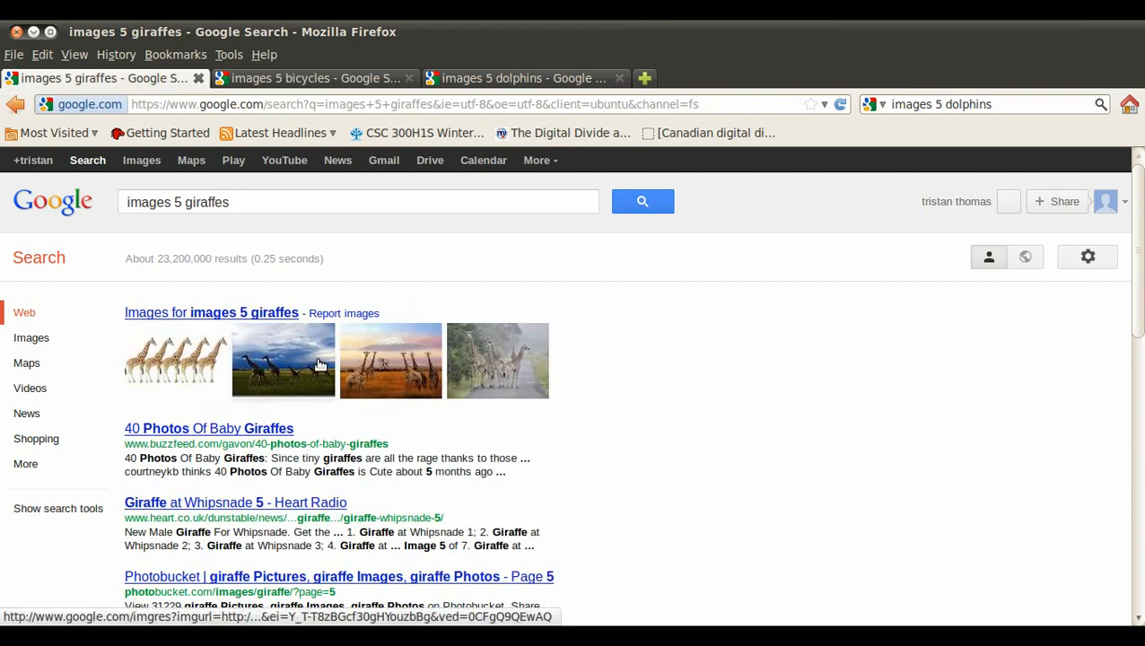
pyautogui.rightClick(283, 361)
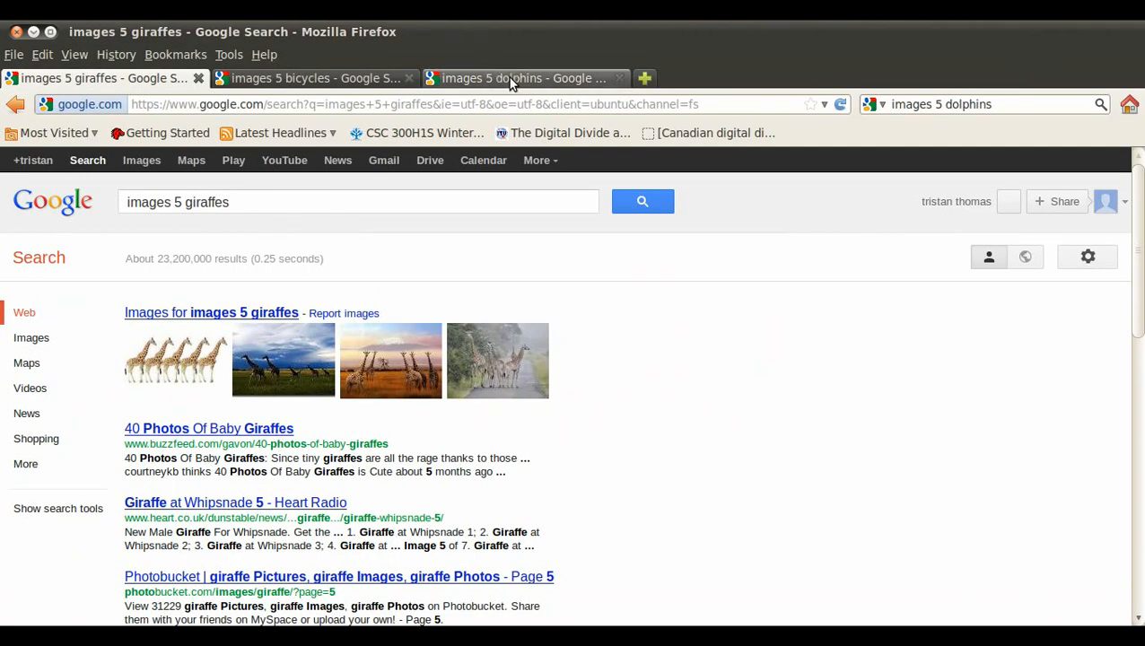
# Copy the dolphins photo from its search results for pasting into the interactions
pyautogui.click(525, 78)
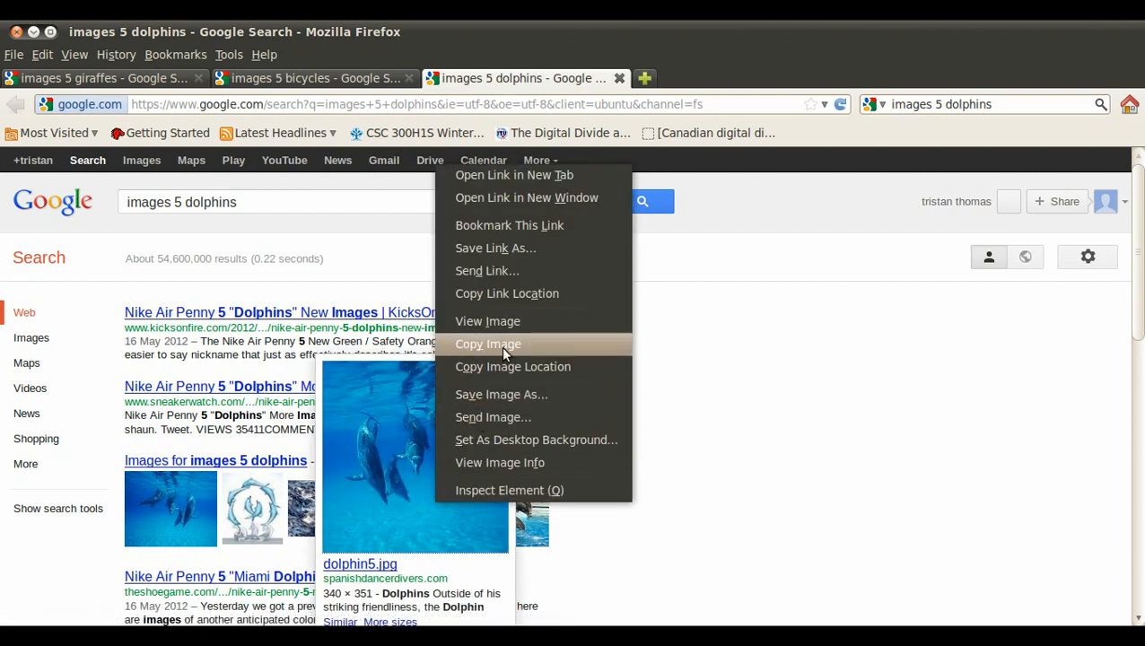
pyautogui.click(487, 343)
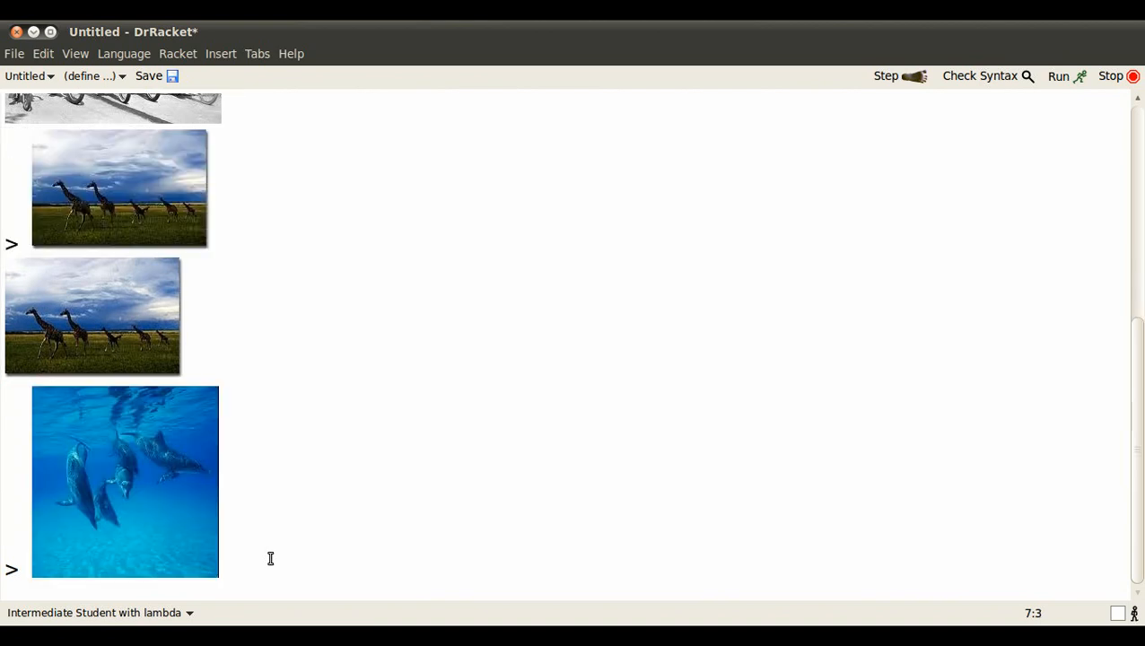
pyautogui.scroll(-3)
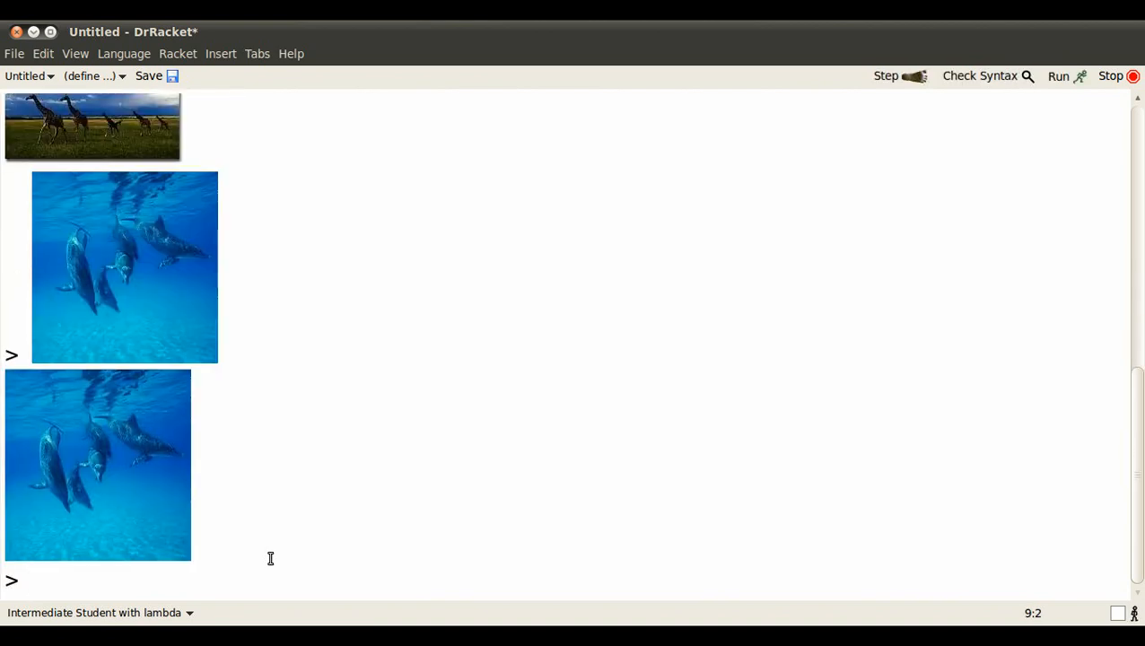
# Evaluate (flip-horizontal <dolphin image>) to get the mirrored dolphins photo
pyautogui.write('(flip')
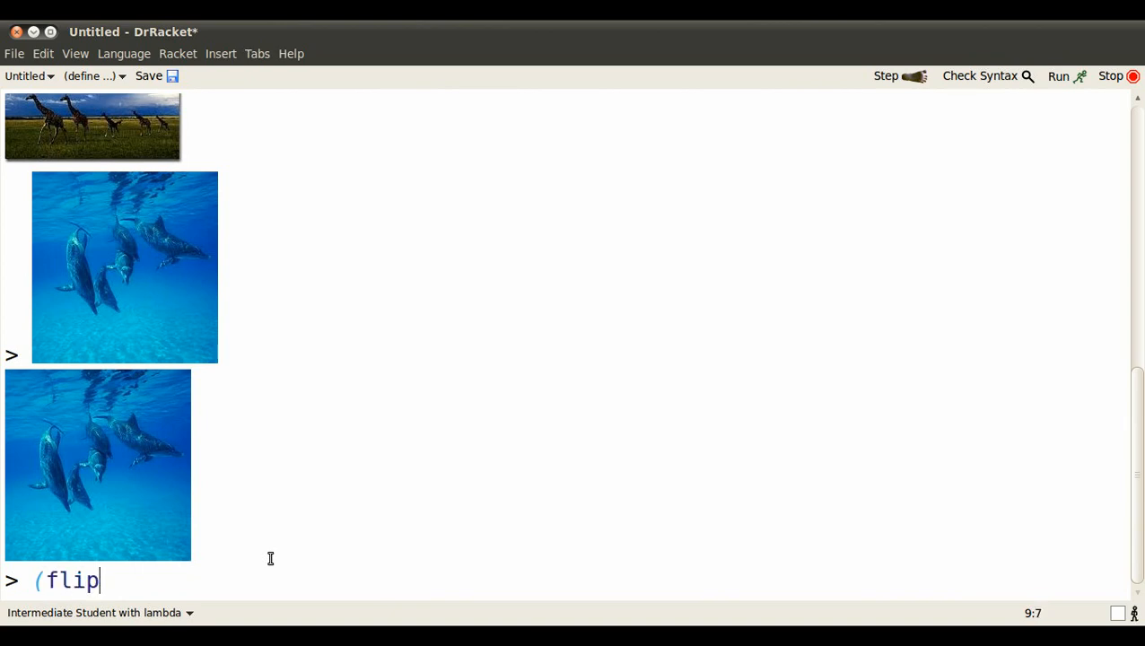
pyautogui.write('-ho')
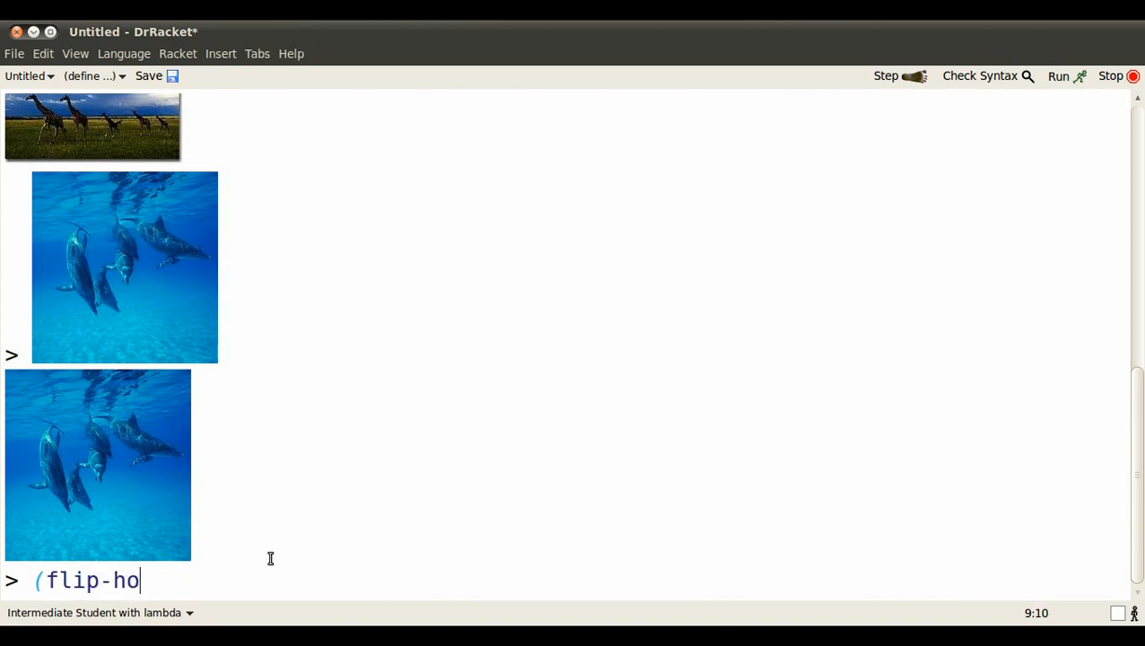
pyautogui.write('rizontal')
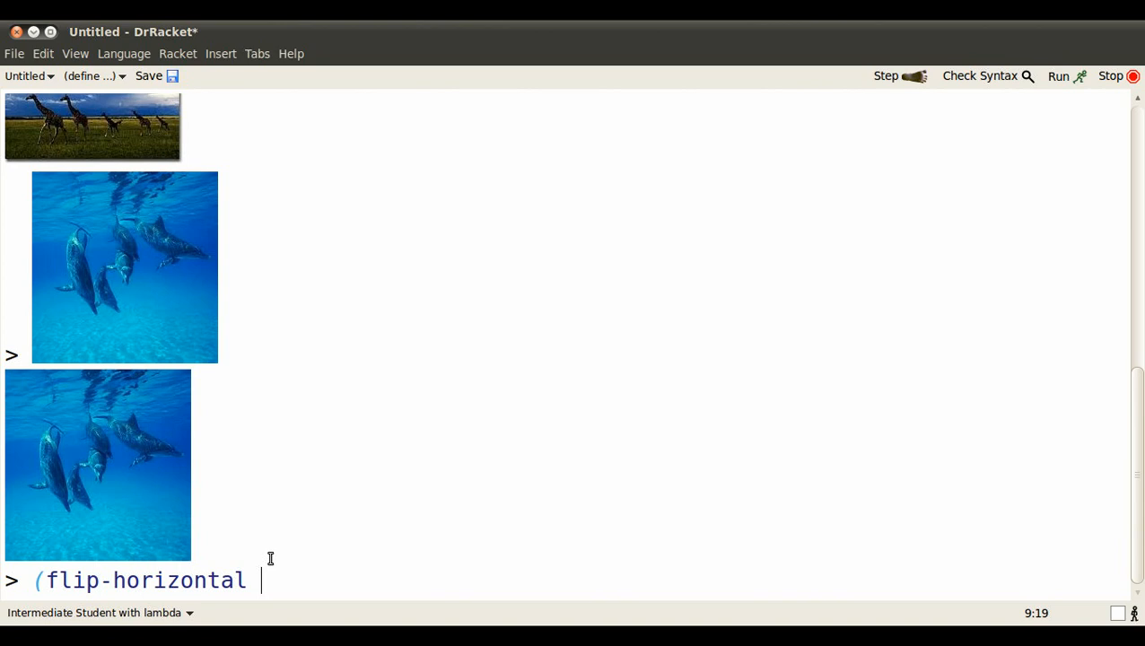
pyautogui.scroll(-3)
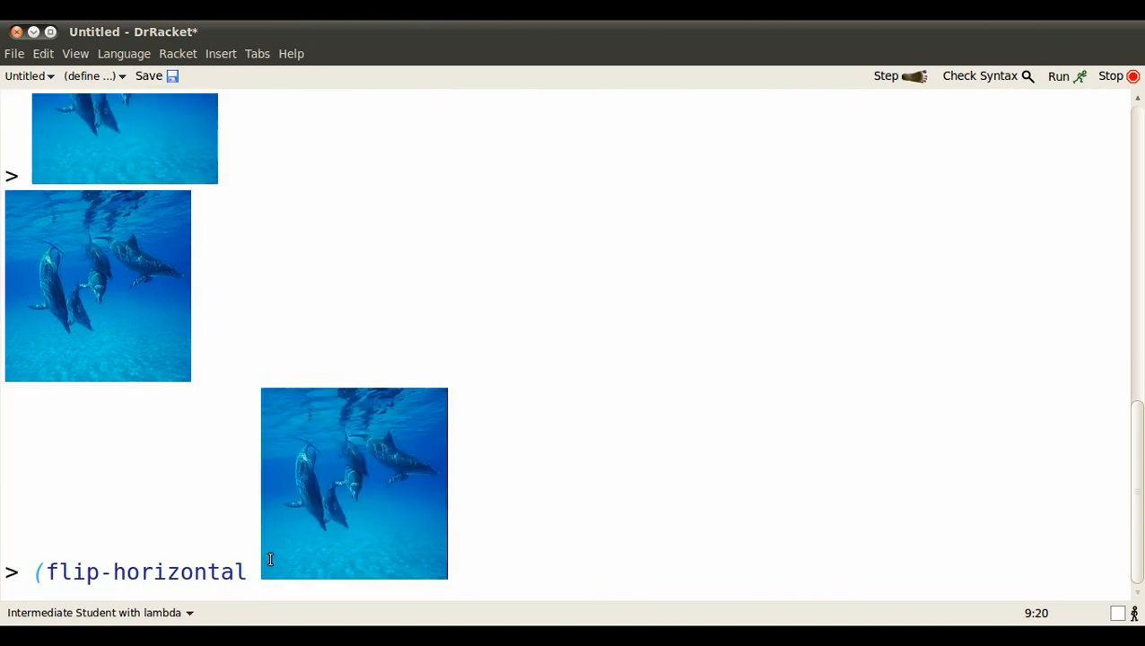
pyautogui.write(')')
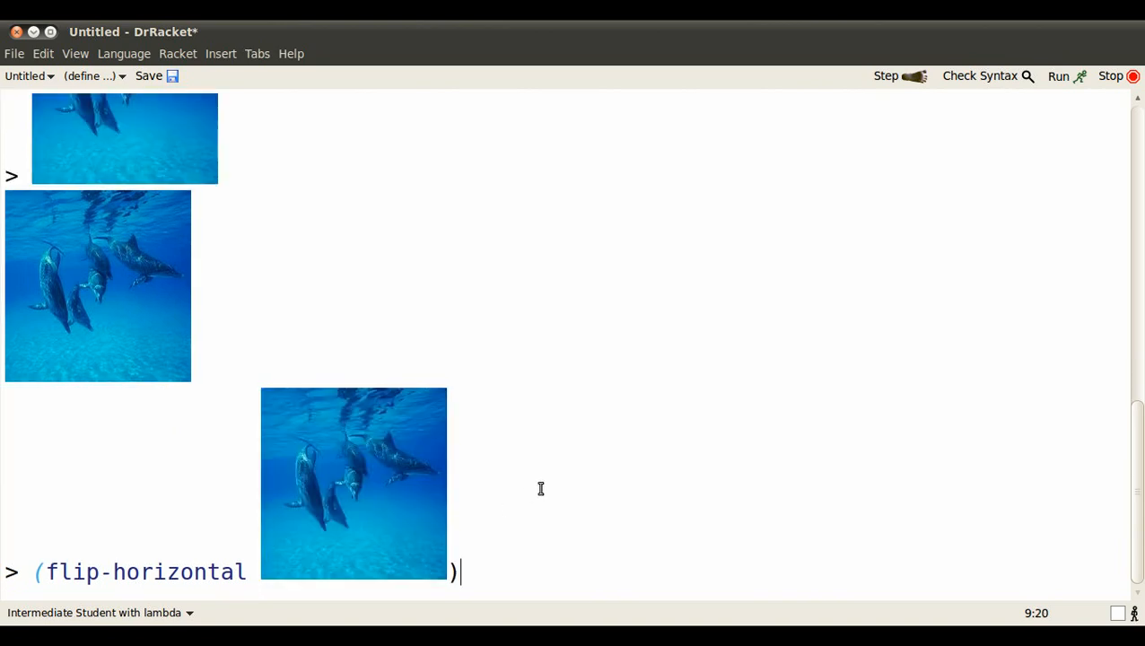
pyautogui.press('Return')
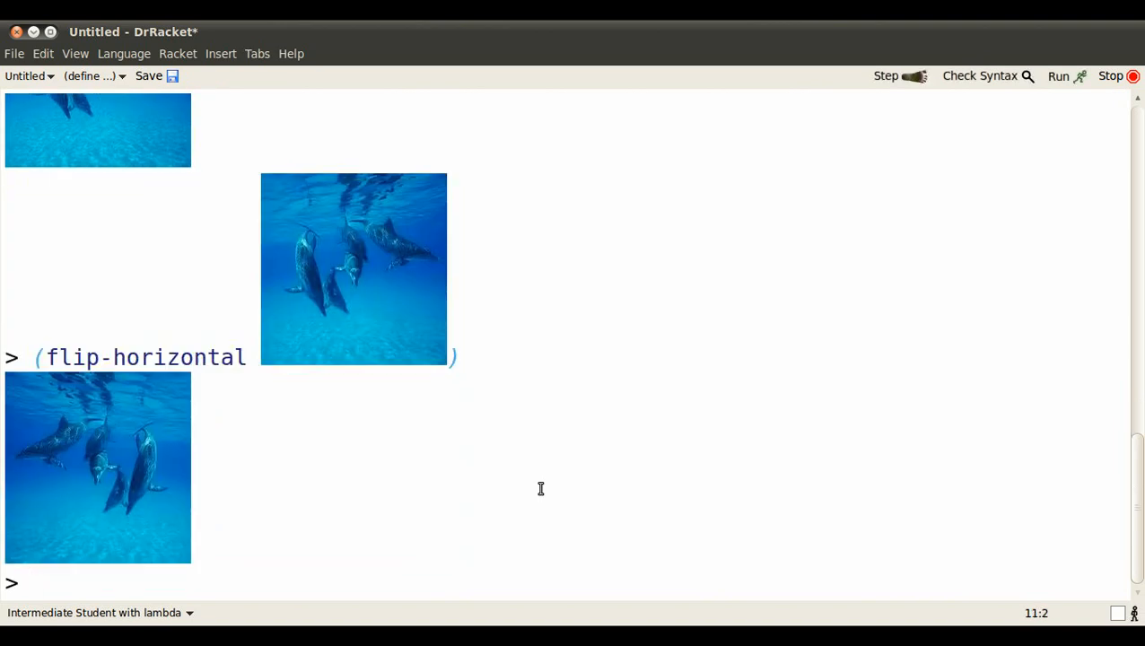
# Query image-width of the dolphin photo (221) and evaluate image-height on it
pyautogui.write('(image-w')
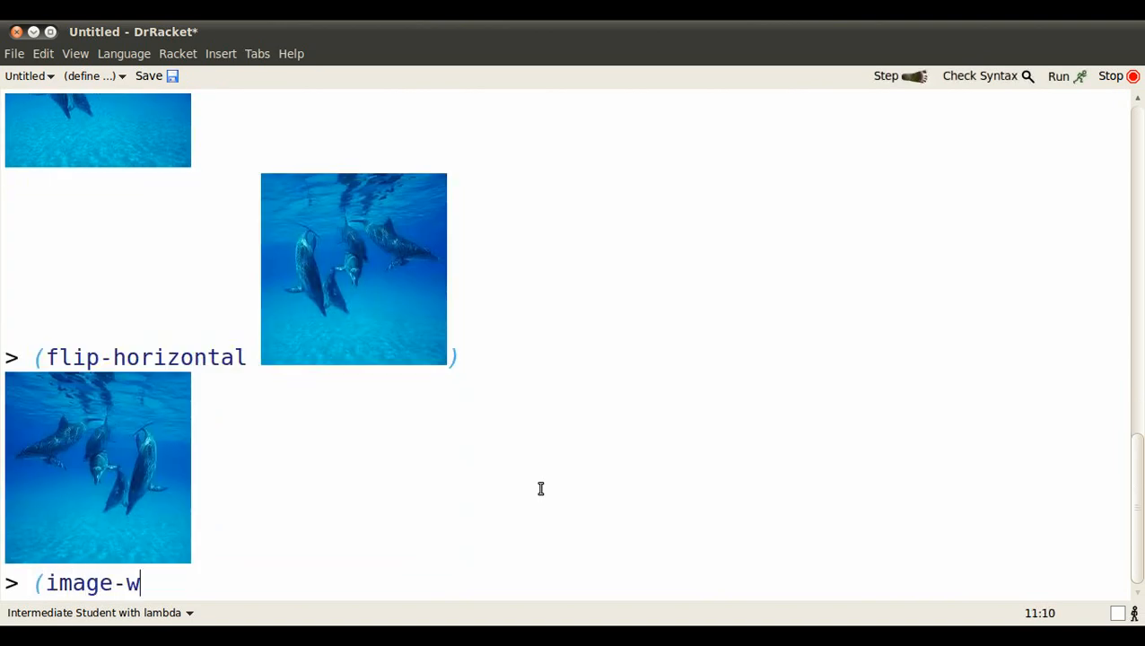
pyautogui.write('idth')
pyautogui.write('(image')
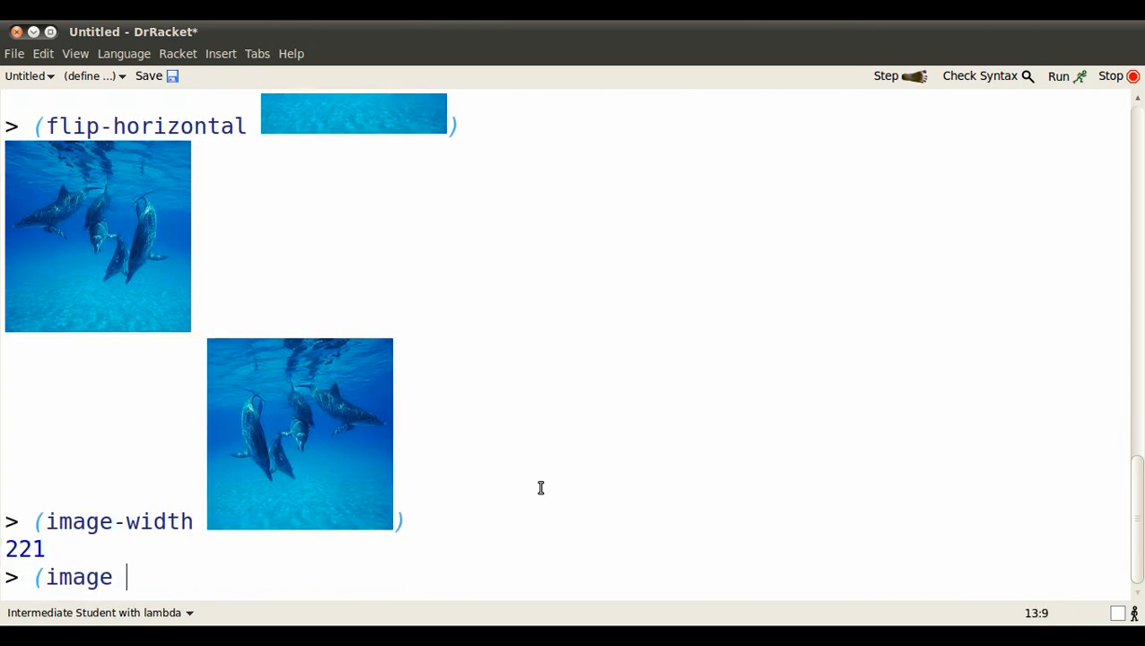
pyautogui.write('-he')
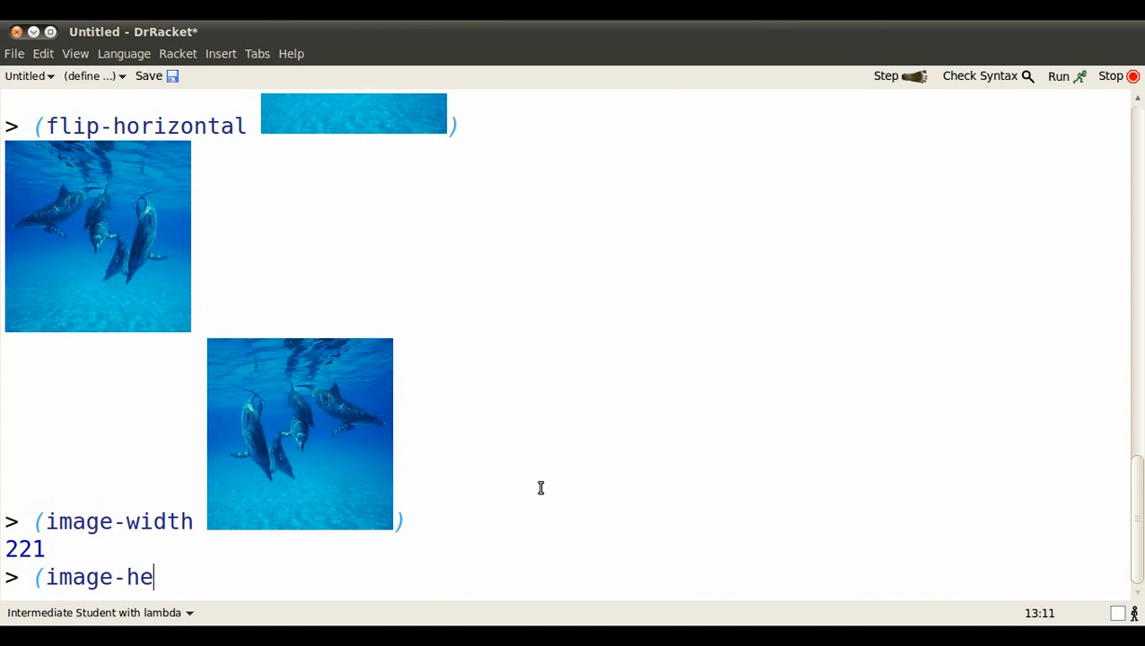
pyautogui.write('ight')
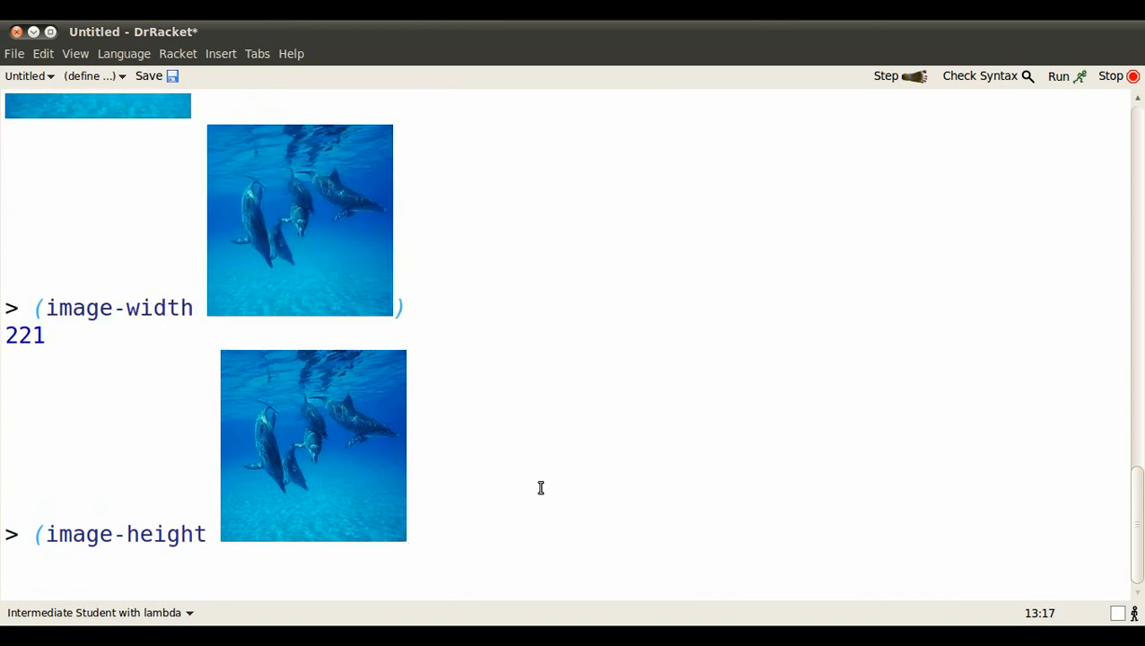
pyautogui.press('Return')
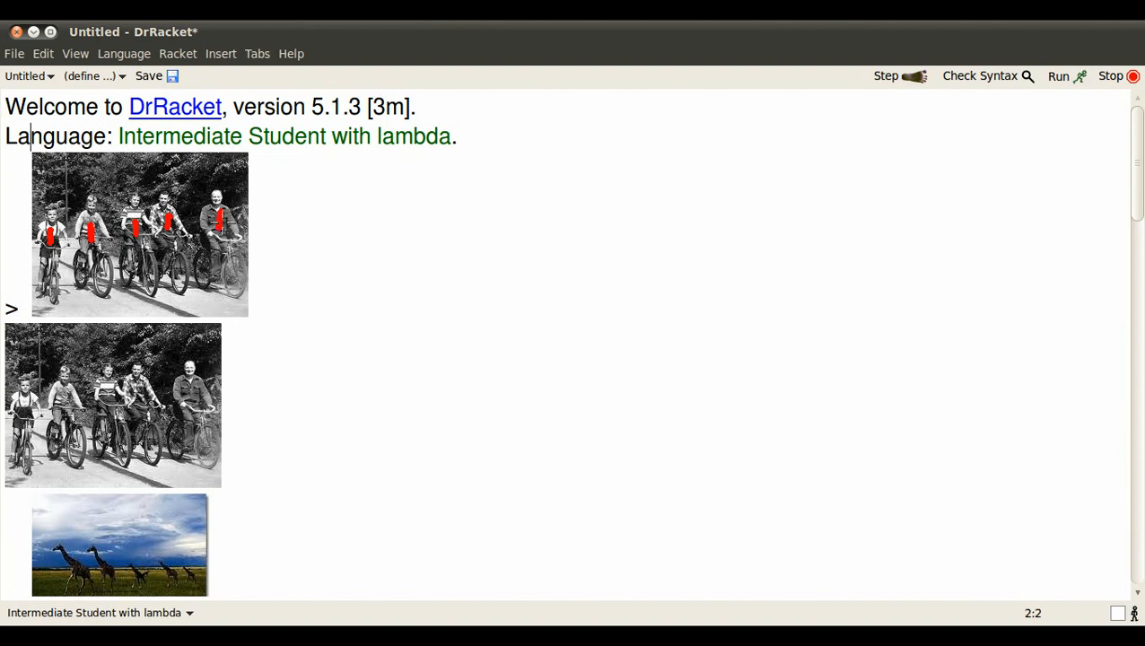
pyautogui.scroll(-3)
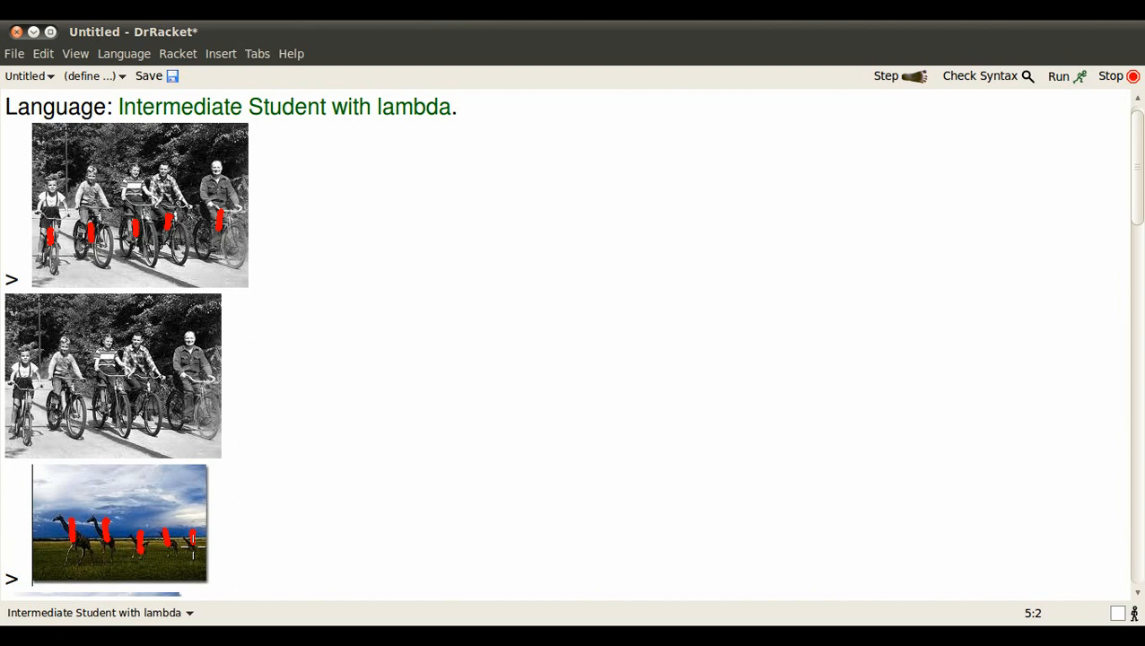
pyautogui.scroll(-3)
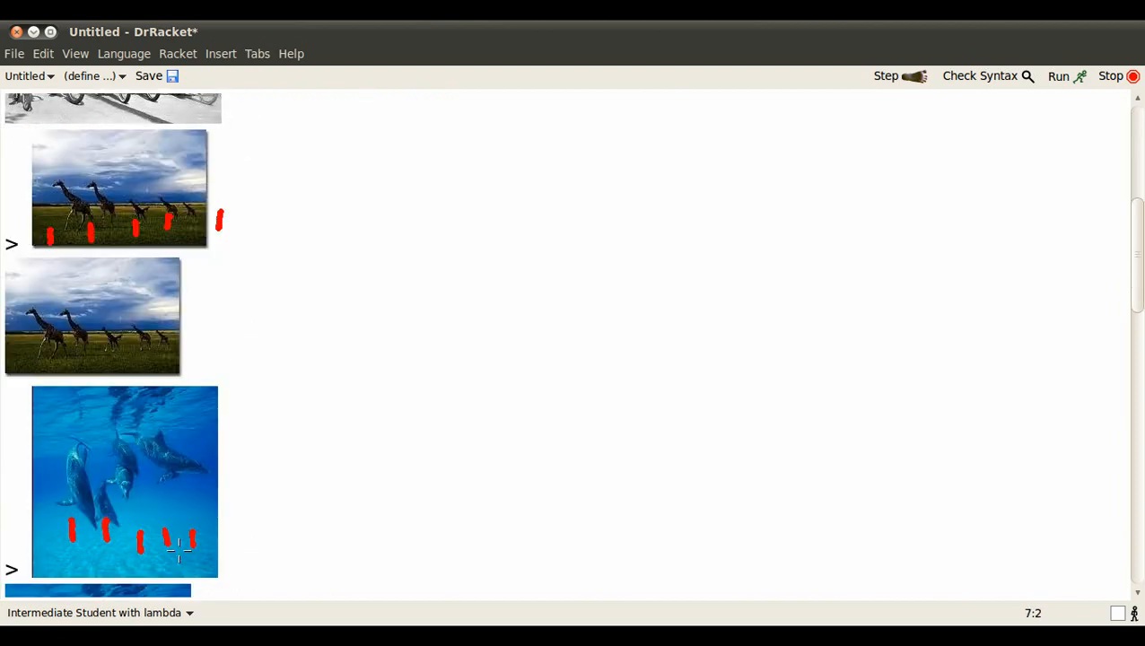
pyautogui.scroll(-3)
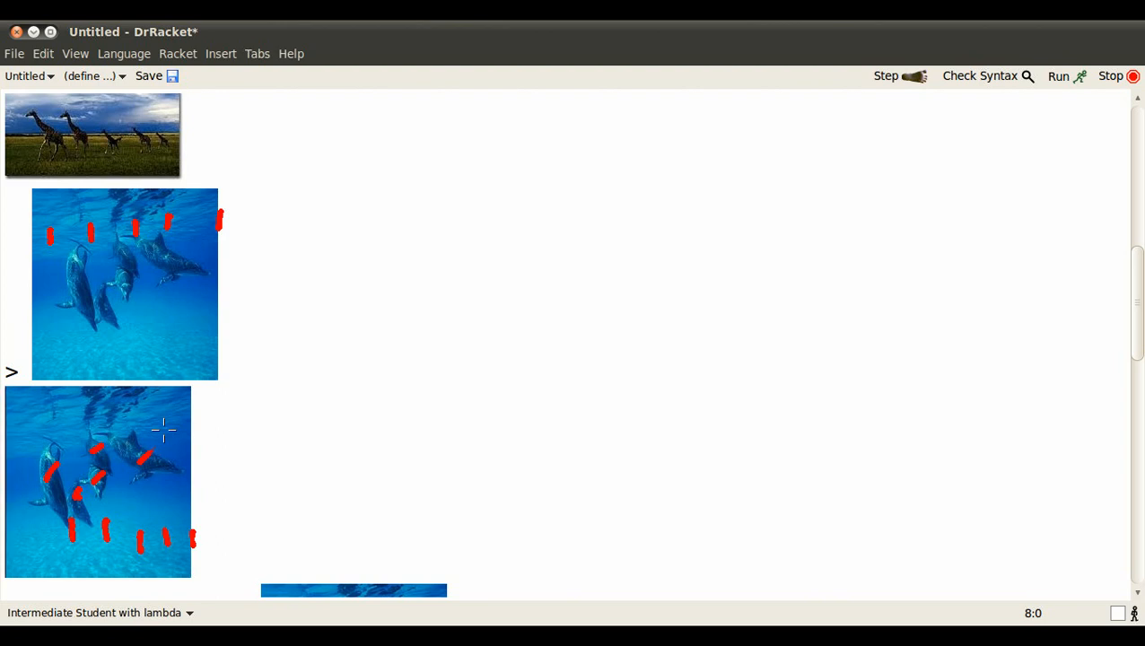
pyautogui.moveTo(818, 571)
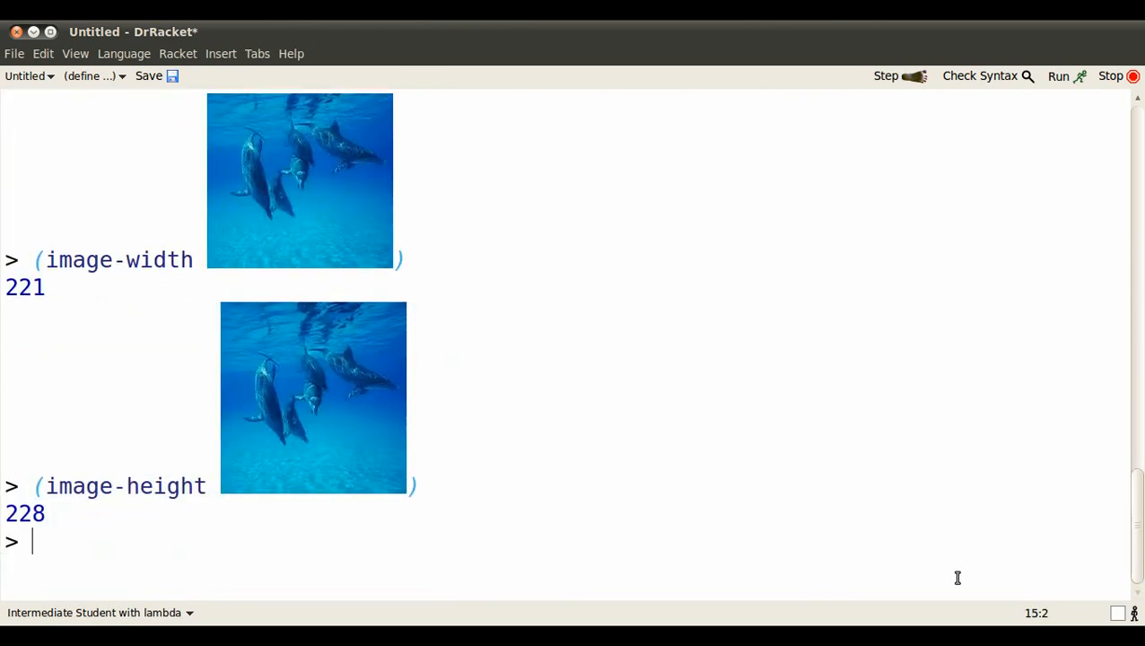
# Evaluate 5 giving 5, then 5/3 at the prompt
pyautogui.write('5')
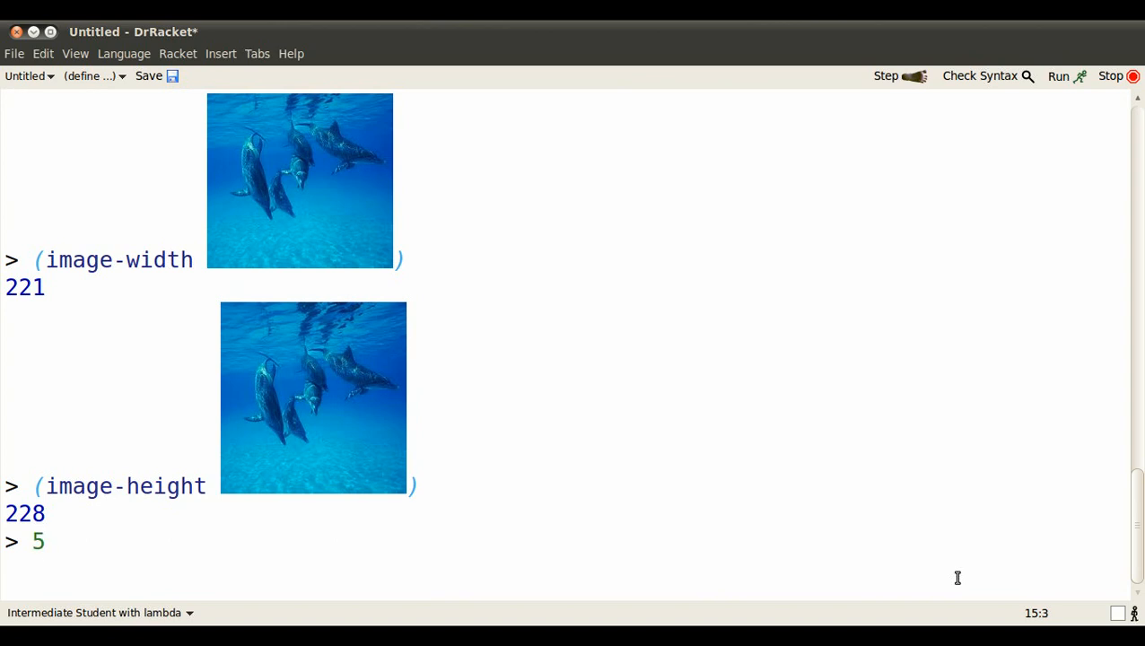
pyautogui.press('Return')
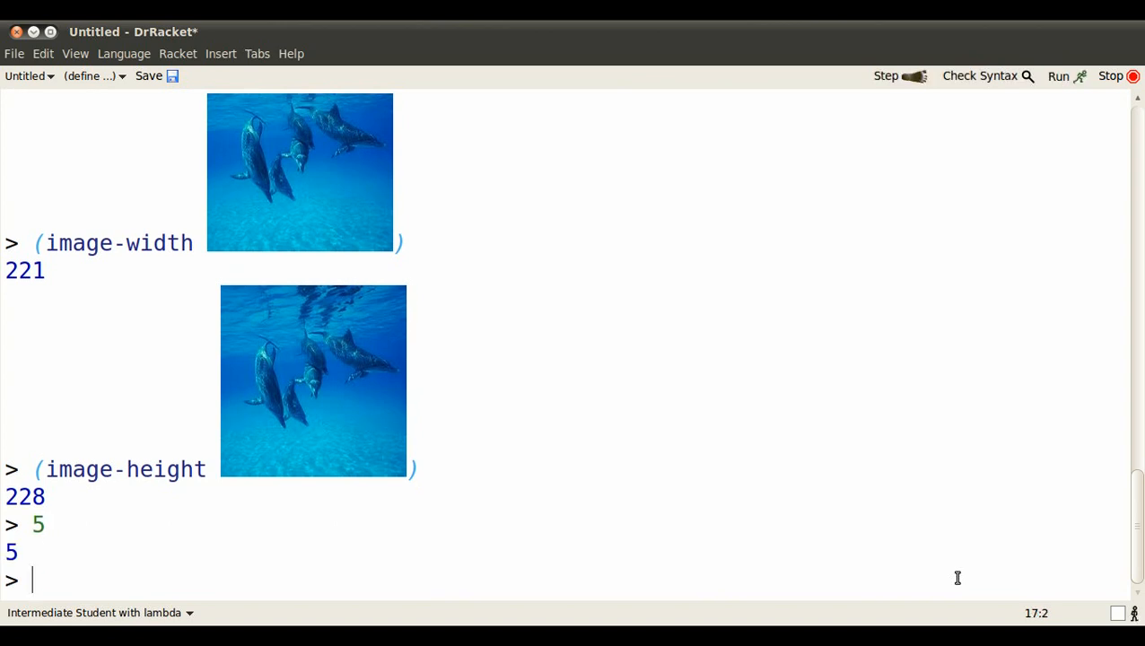
pyautogui.write('/3')
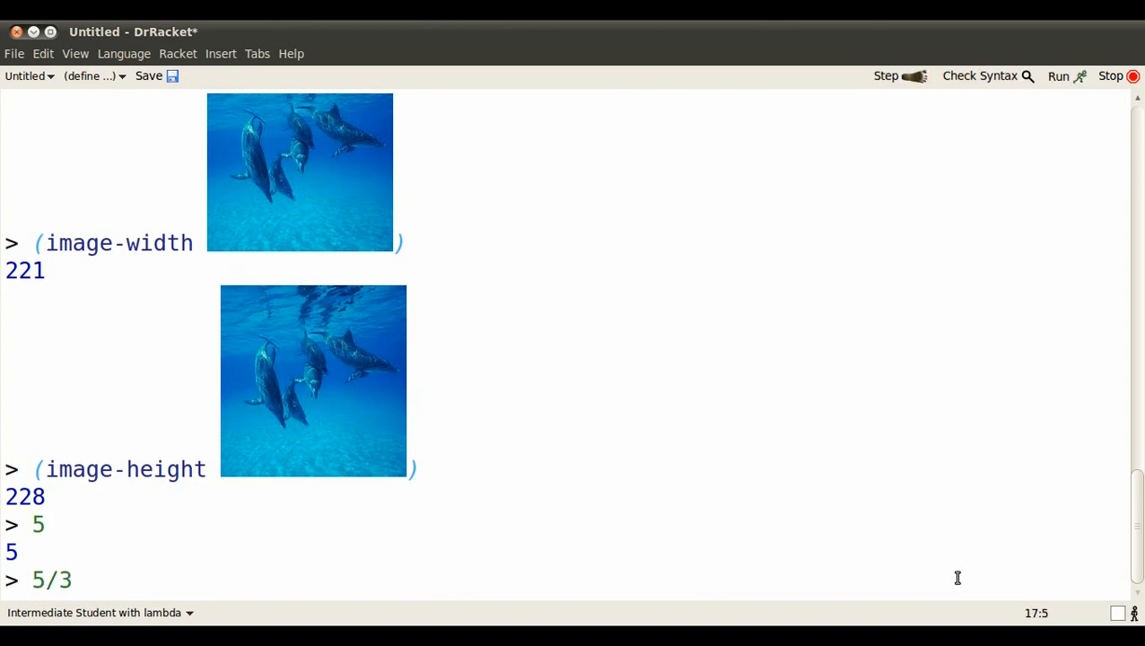
pyautogui.press('Return')
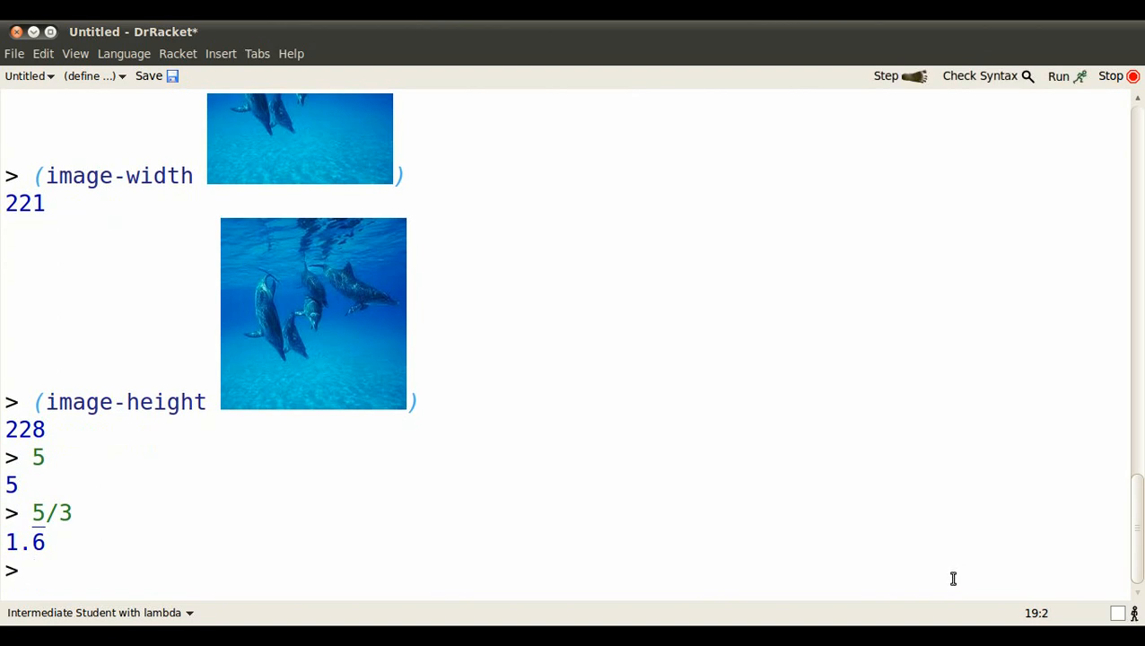
pyautogui.moveTo(15, 547)
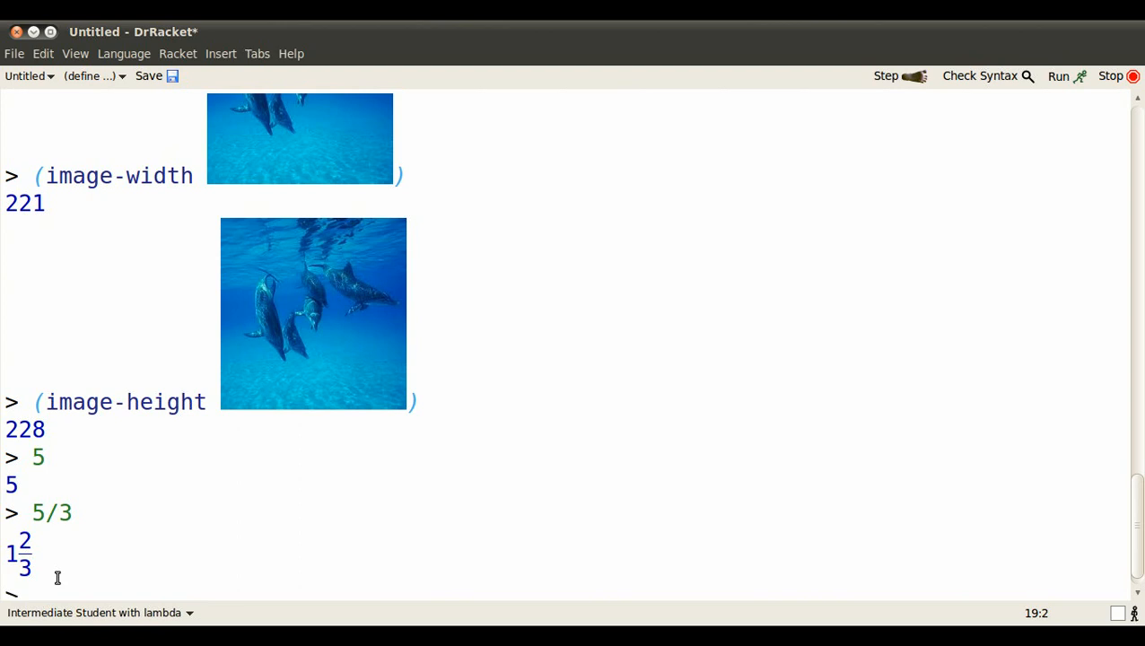
# Switch the 5/3 result's display to the decimal 1.6 and start a new expression
pyautogui.rightClick(22, 556)
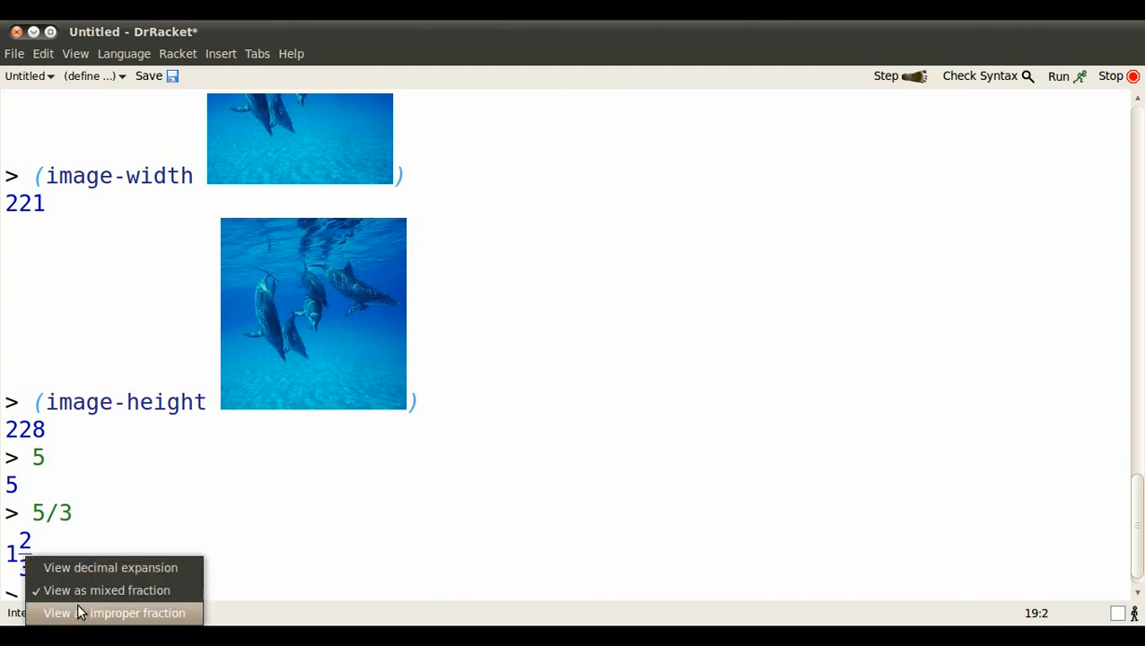
pyautogui.click(114, 613)
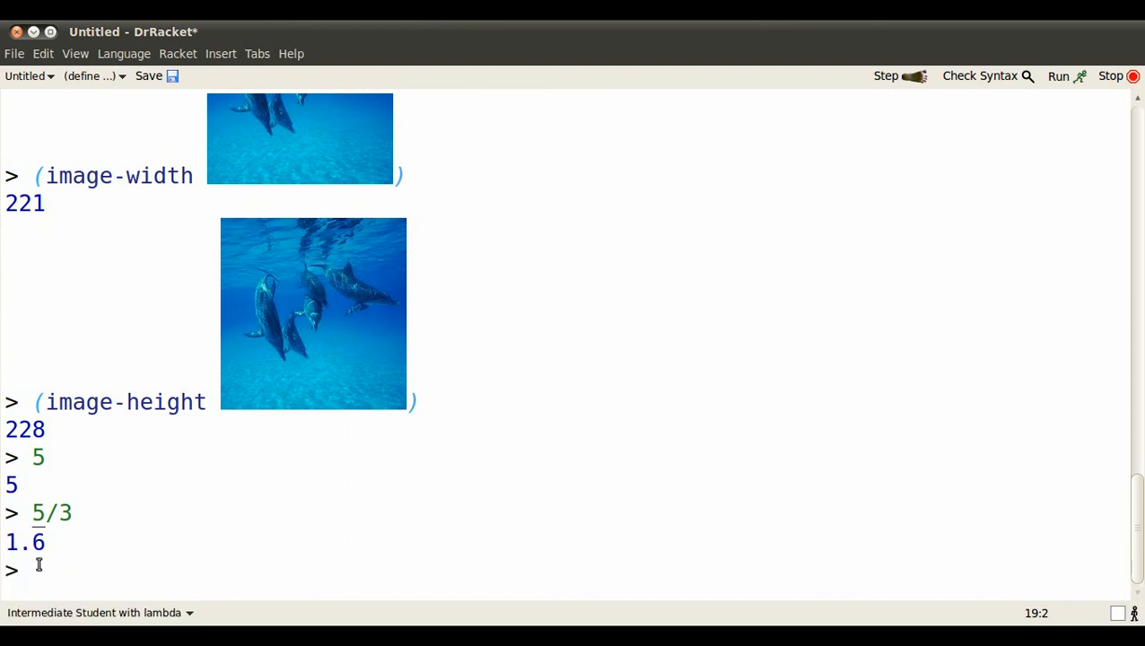
pyautogui.write('(')
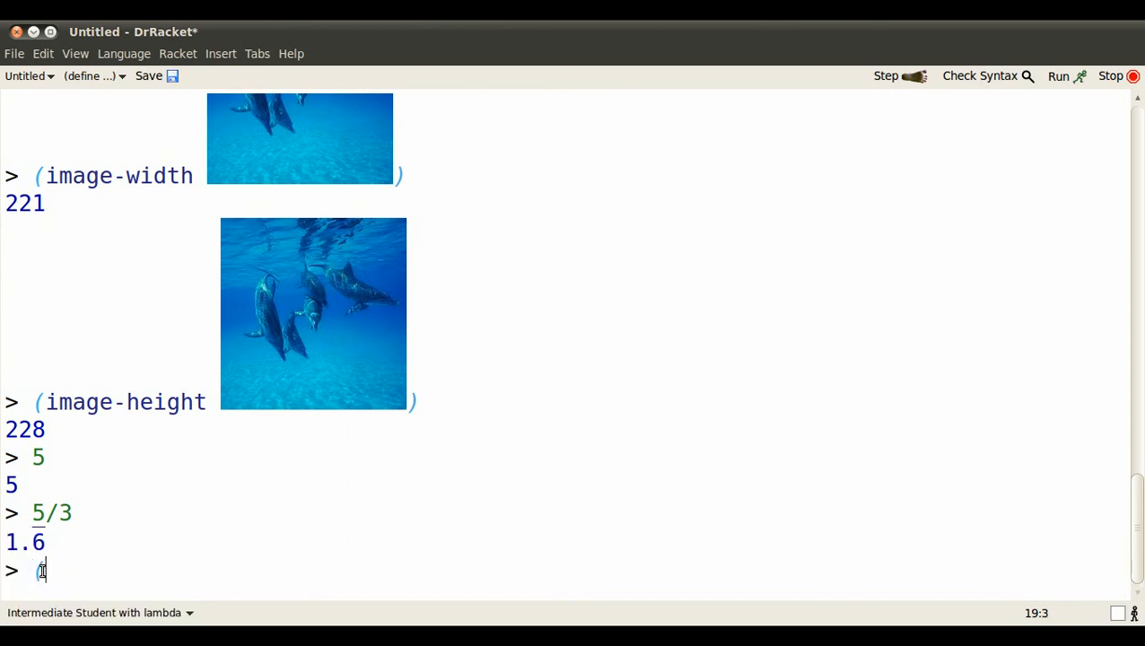
# Evaluate (sqrt 5/3) to the inexact #i1.2909944487358056, leaving its display unchanged
pyautogui.write('sqrt')
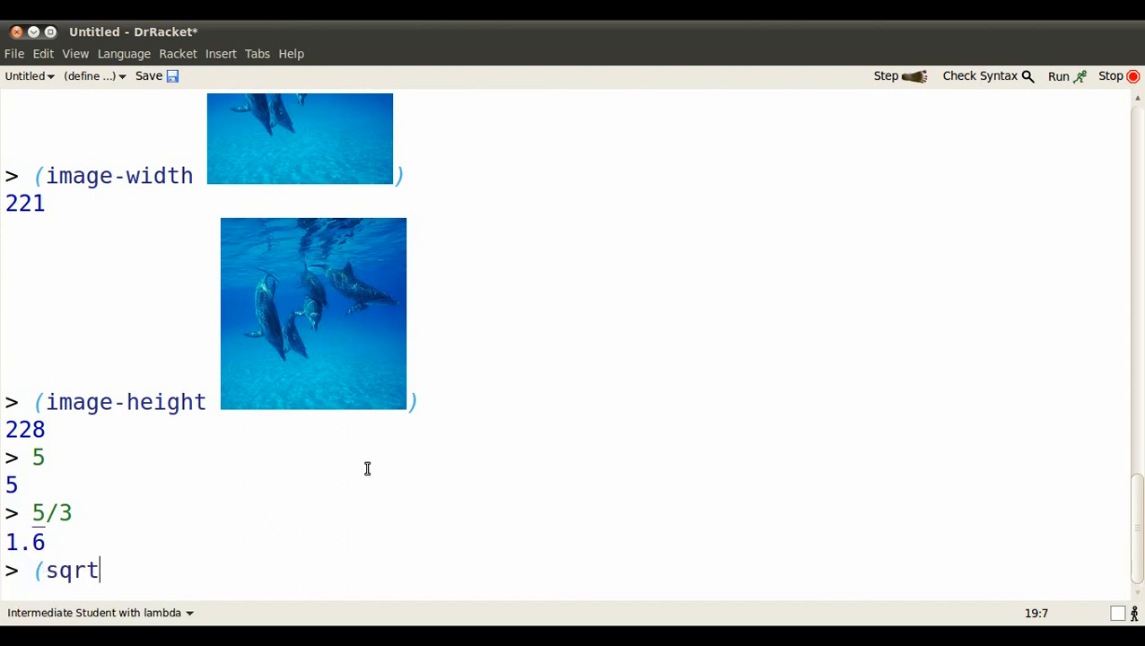
pyautogui.write('5/3)')
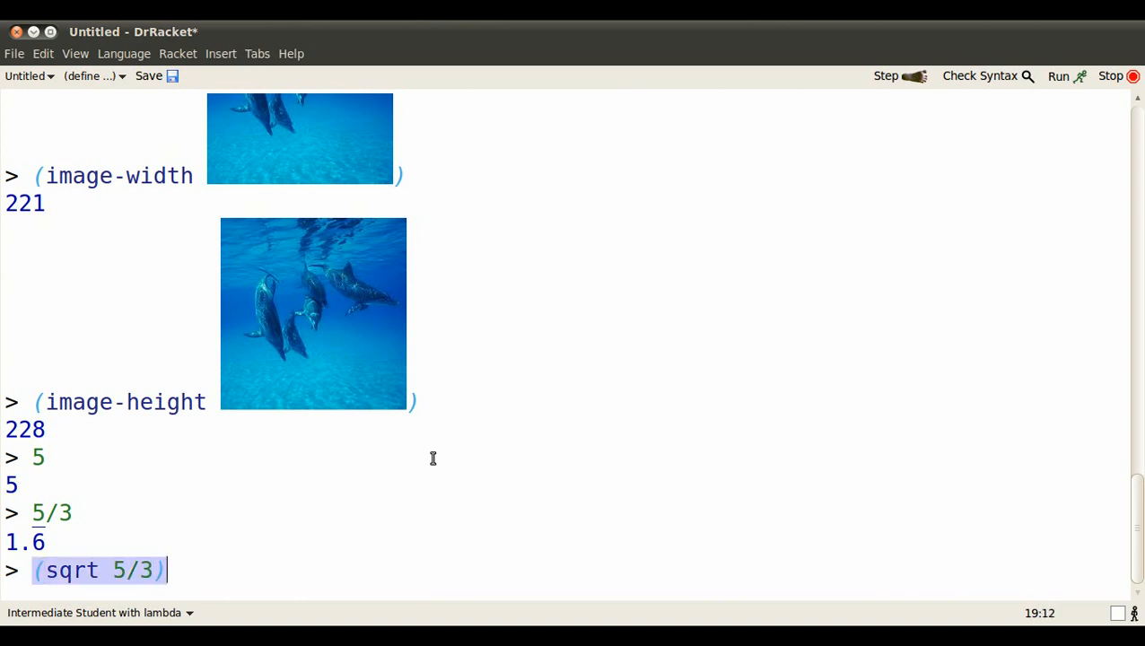
pyautogui.press('Return')
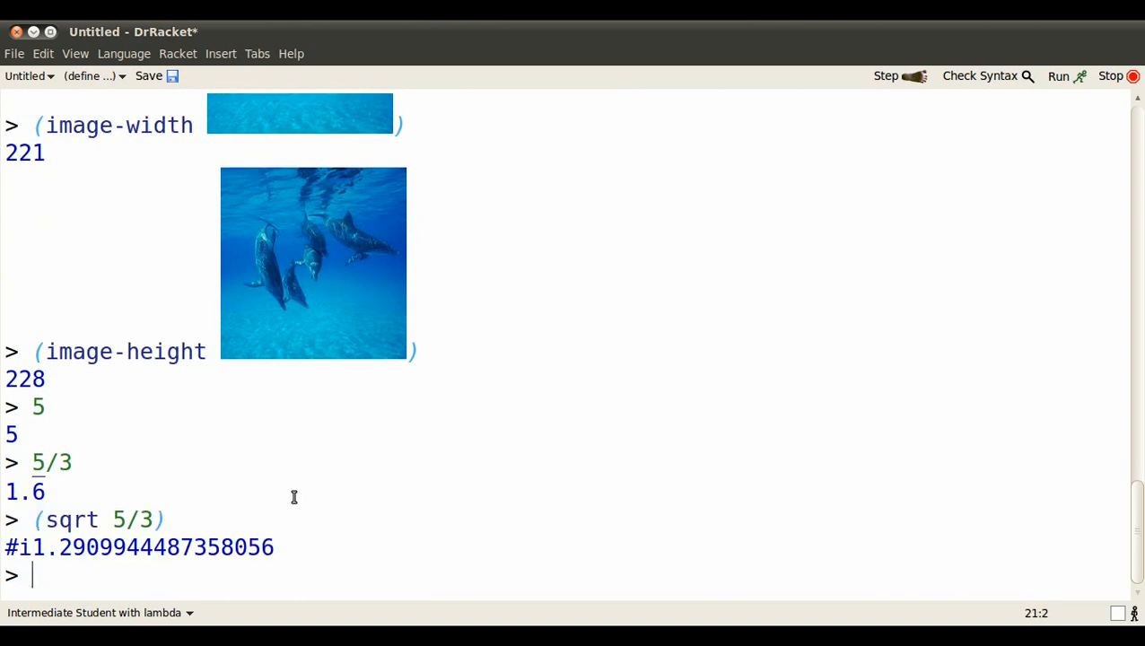
pyautogui.rightClick(224, 551)
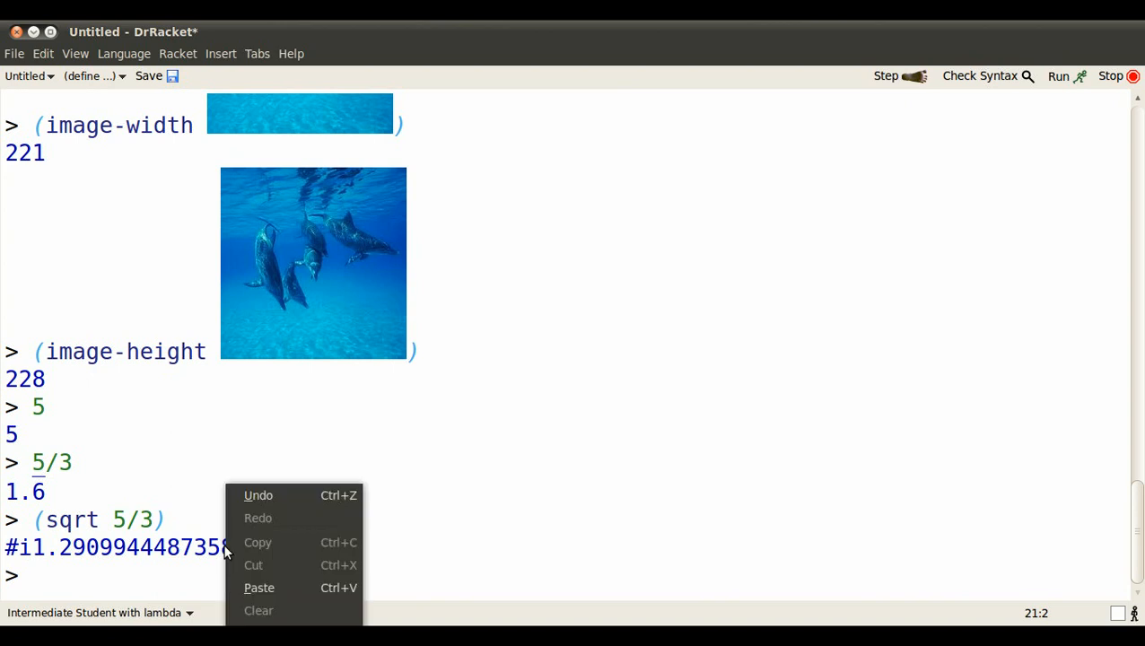
pyautogui.click(281, 583)
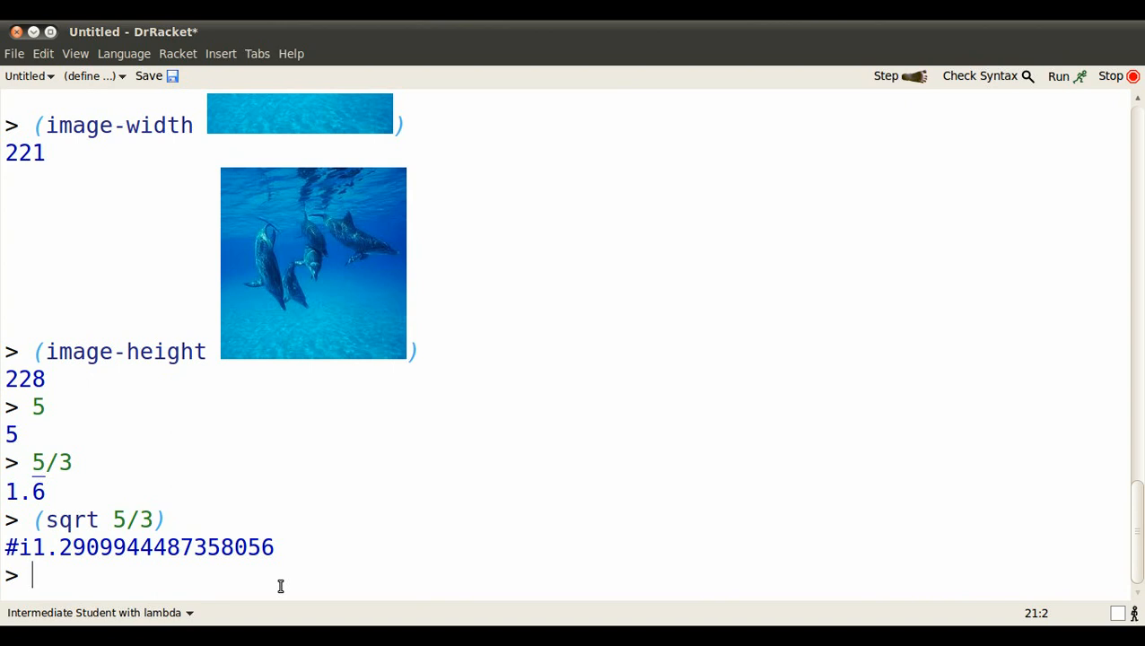
# Evaluate the large ratio 987654321/123456789
pyautogui.write('987654')
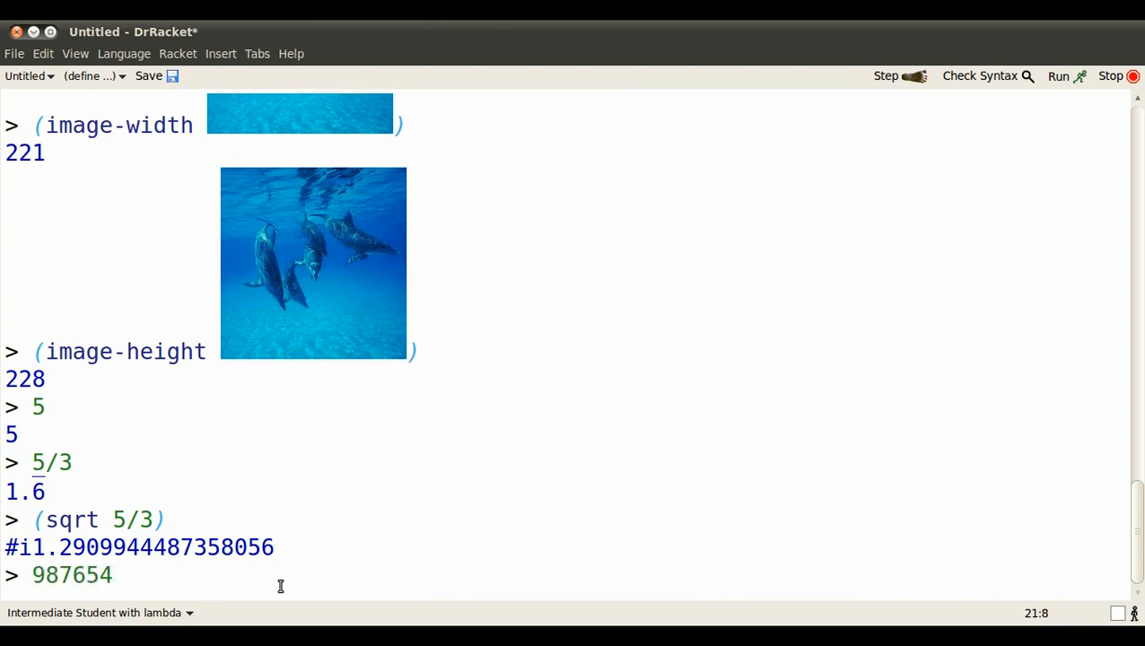
pyautogui.write('321/1234')
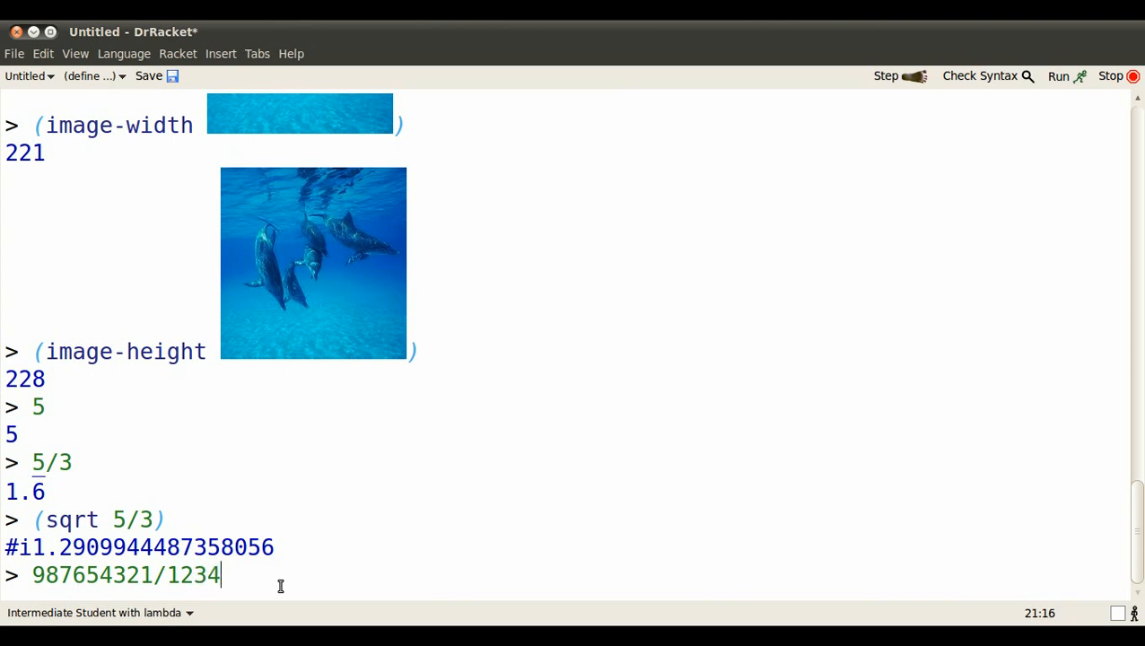
pyautogui.write('56789')
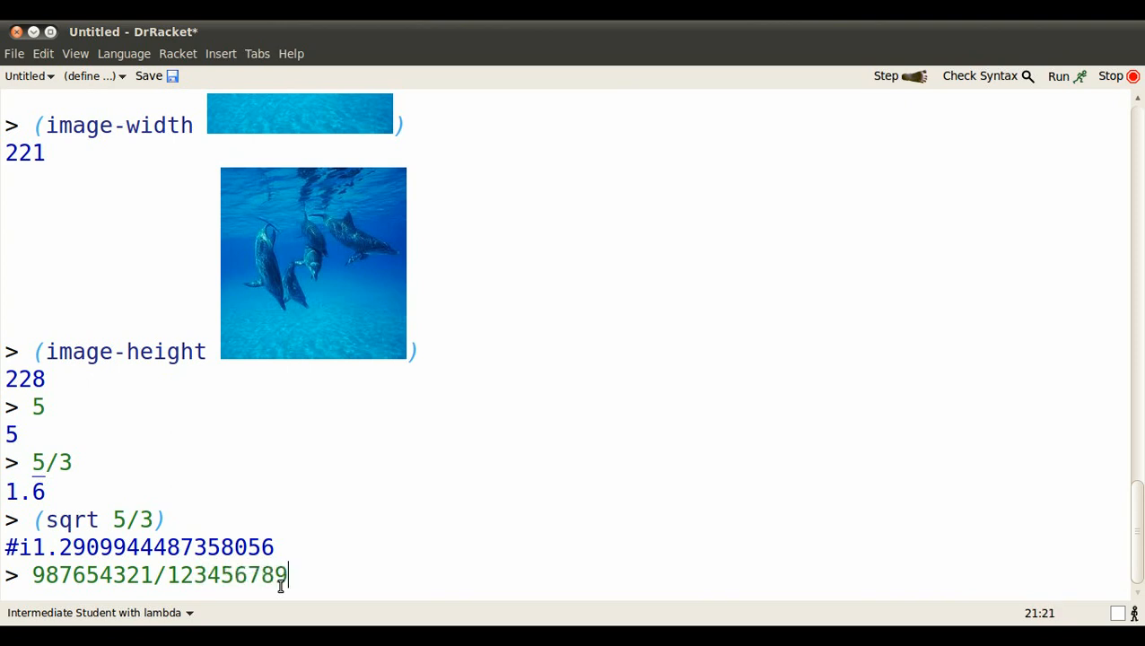
pyautogui.press('Return')
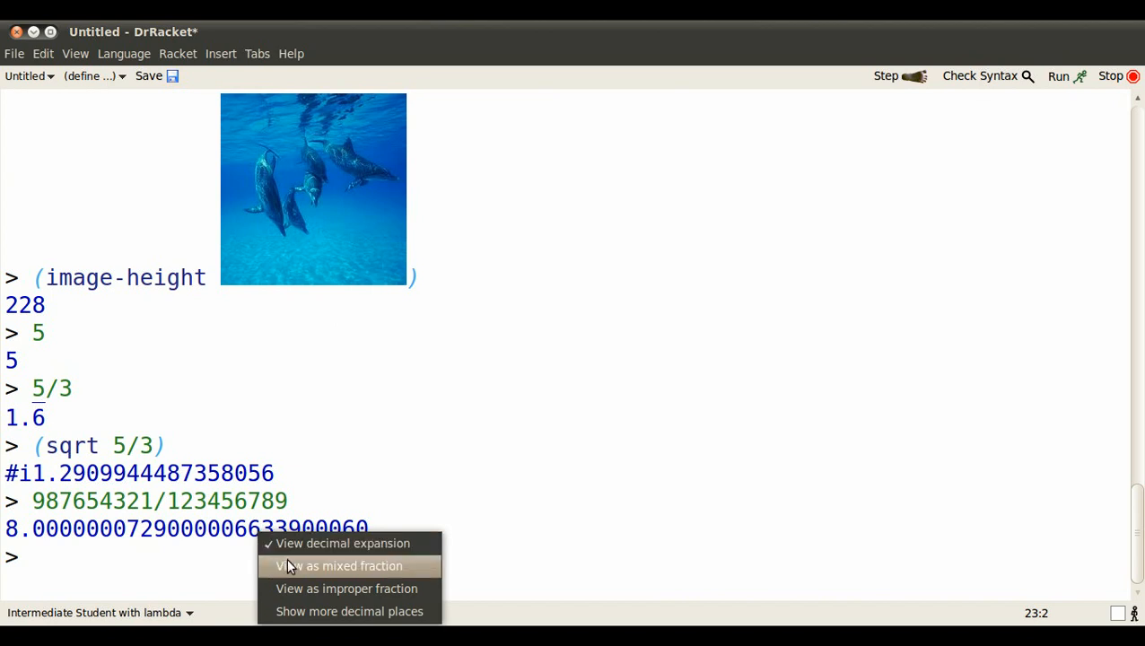
# View the ratio as mixed and improper fractions, then back as decimal 8.0000000729..
pyautogui.click(339, 565)
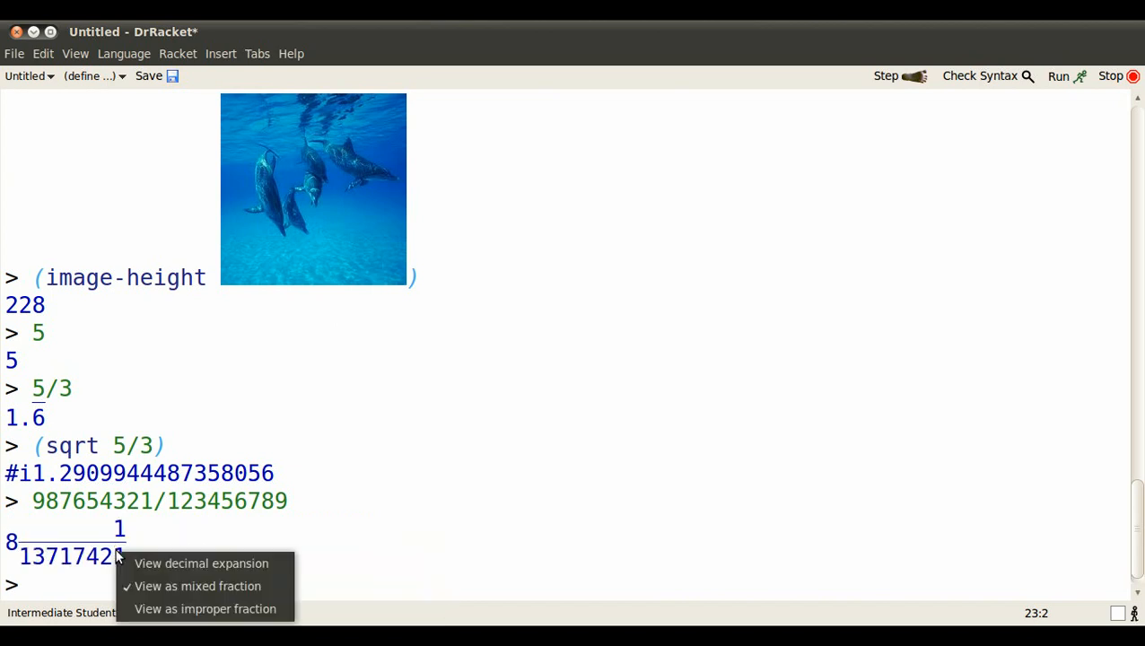
pyautogui.click(204, 608)
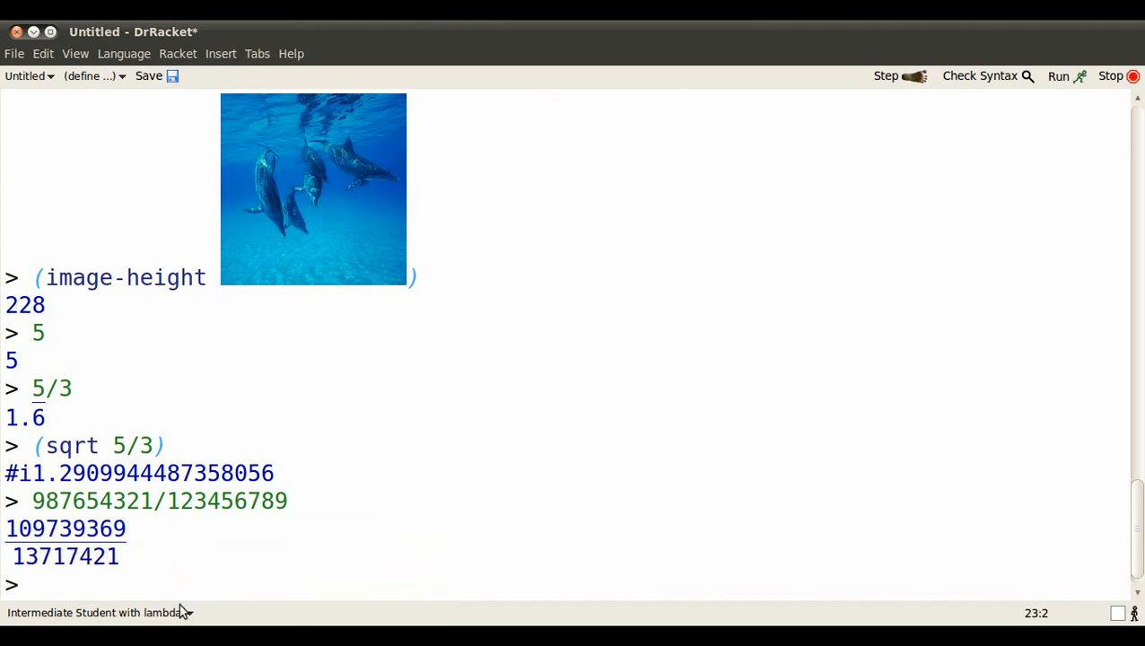
pyautogui.rightClick(65, 557)
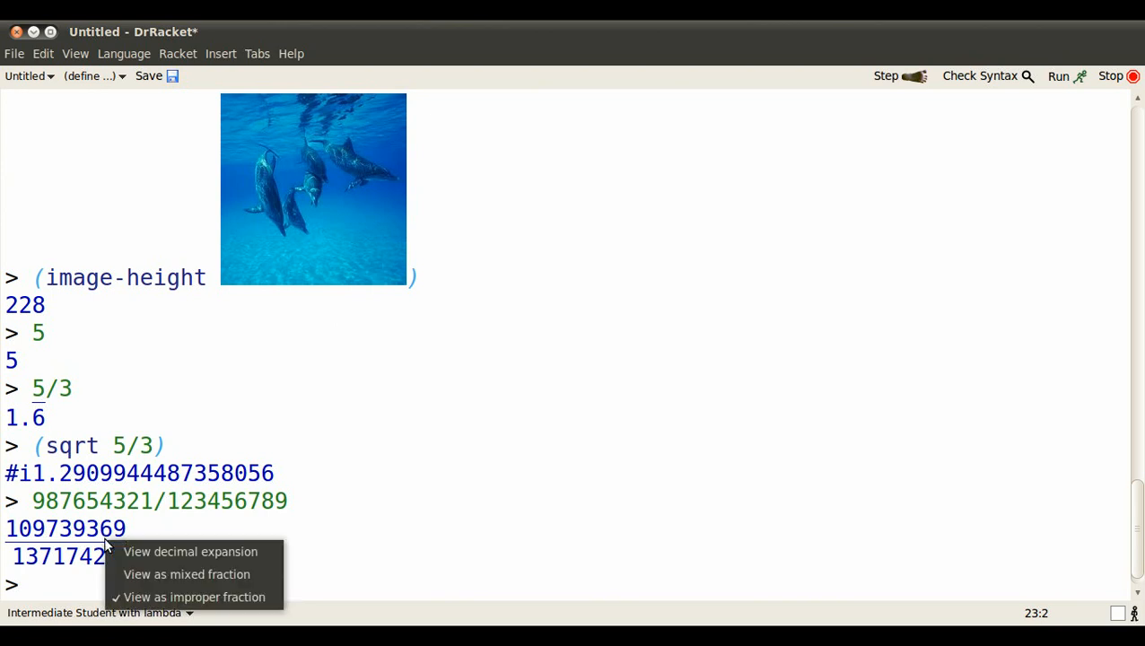
pyautogui.click(190, 551)
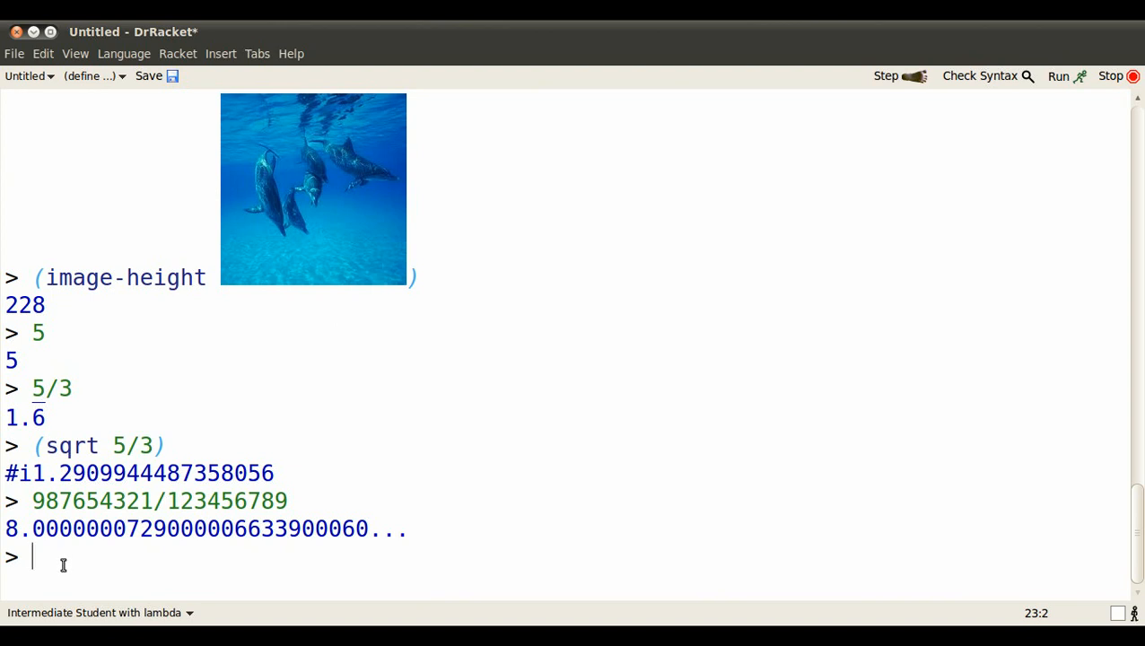
# Evaluate "string" to itself and (string-length "string") to 6
pyautogui.write('"')
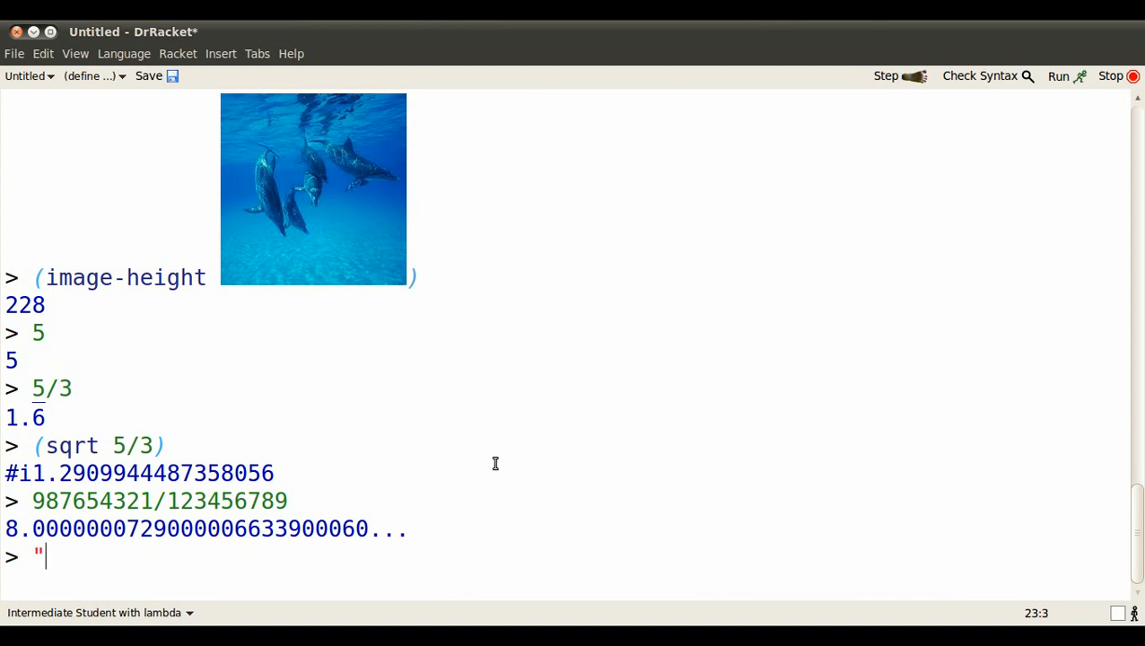
pyautogui.write('string"')
pyautogui.write('(st')
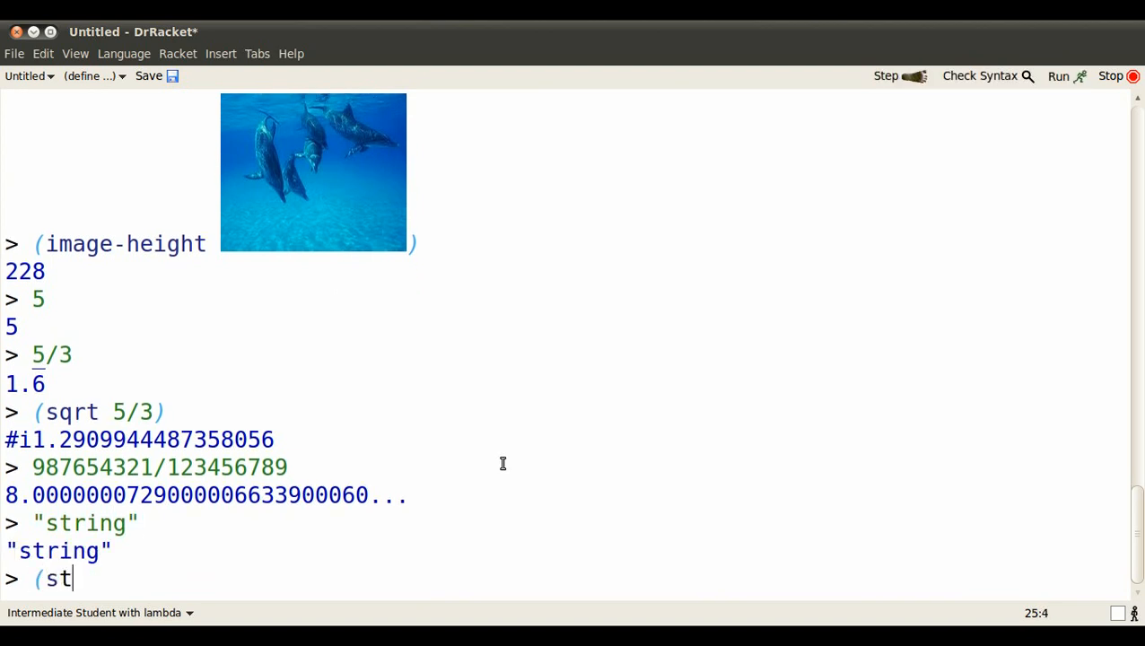
pyautogui.write('ring-length "')
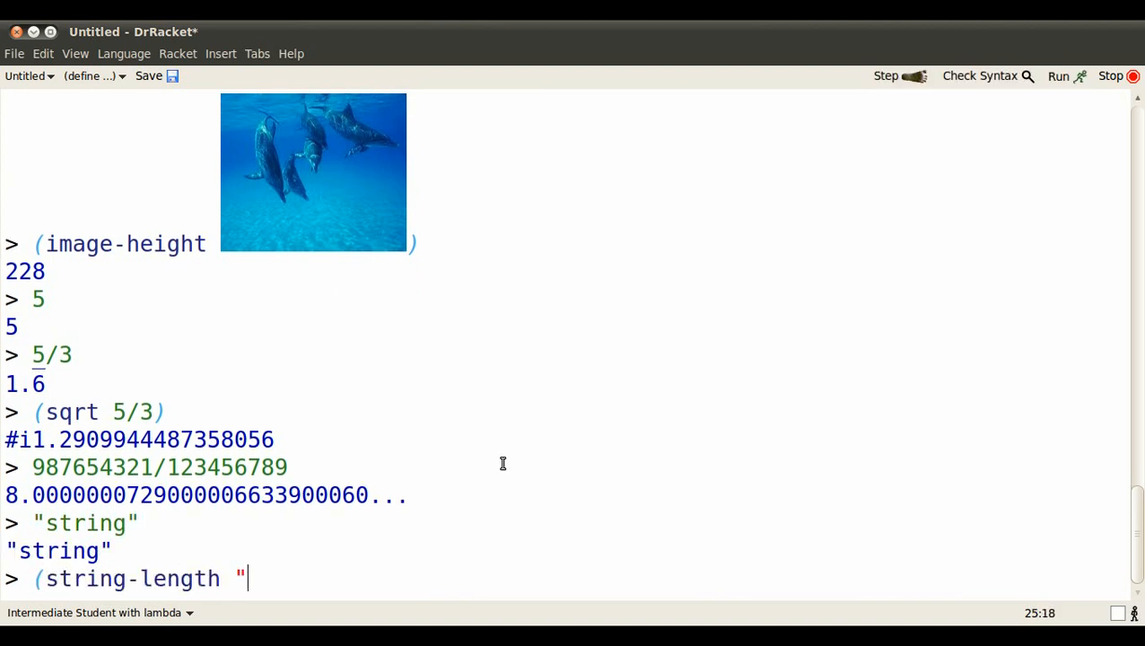
pyautogui.write('string")')
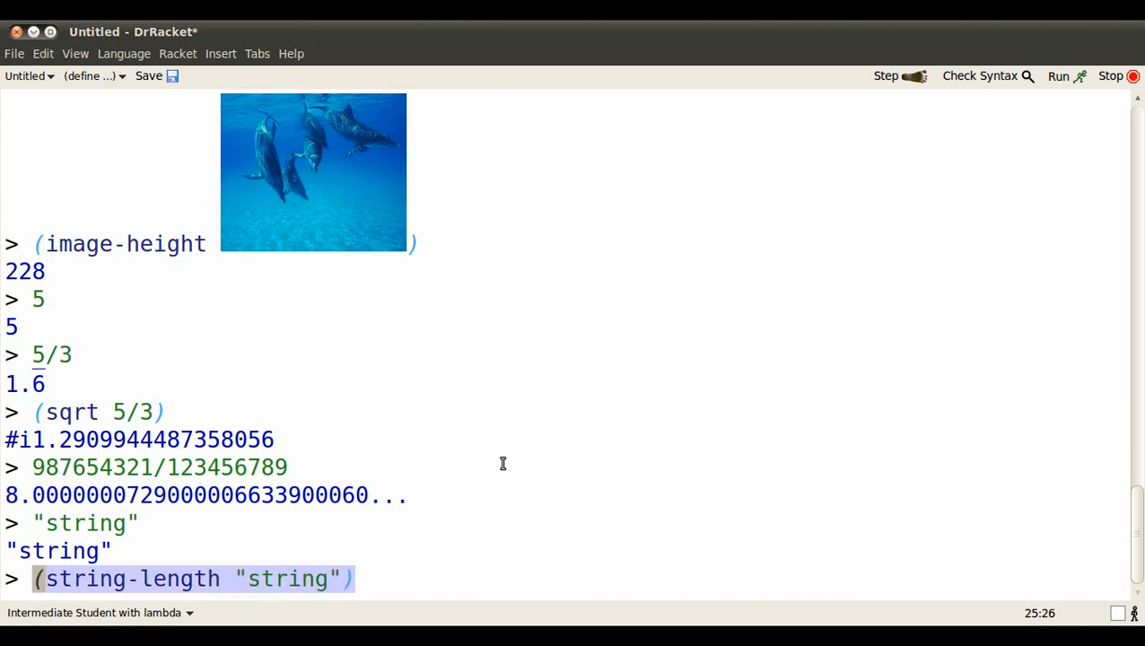
pyautogui.press('Return')
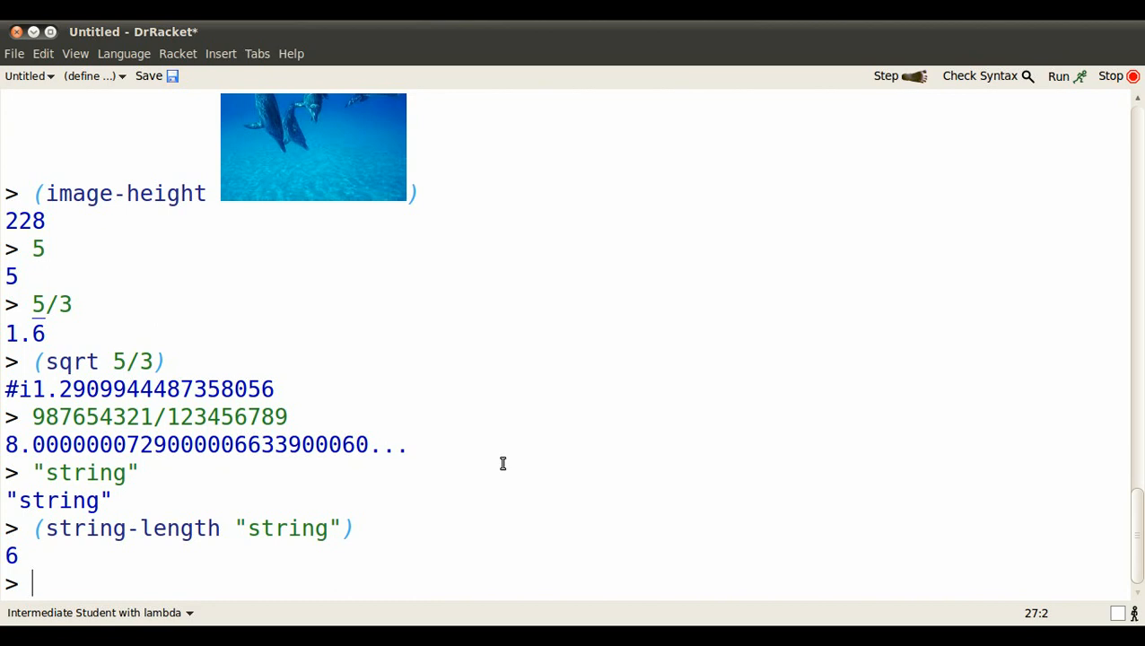
# Evaluate true to itself and (not true) to false
pyautogui.write('true')
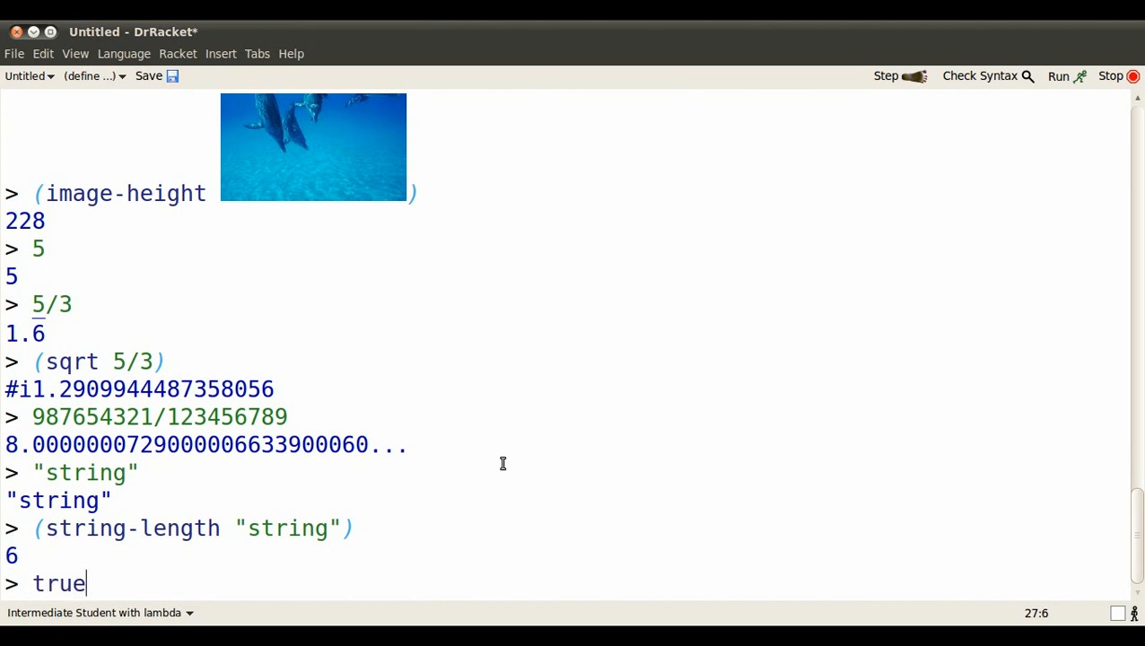
pyautogui.press('Return')
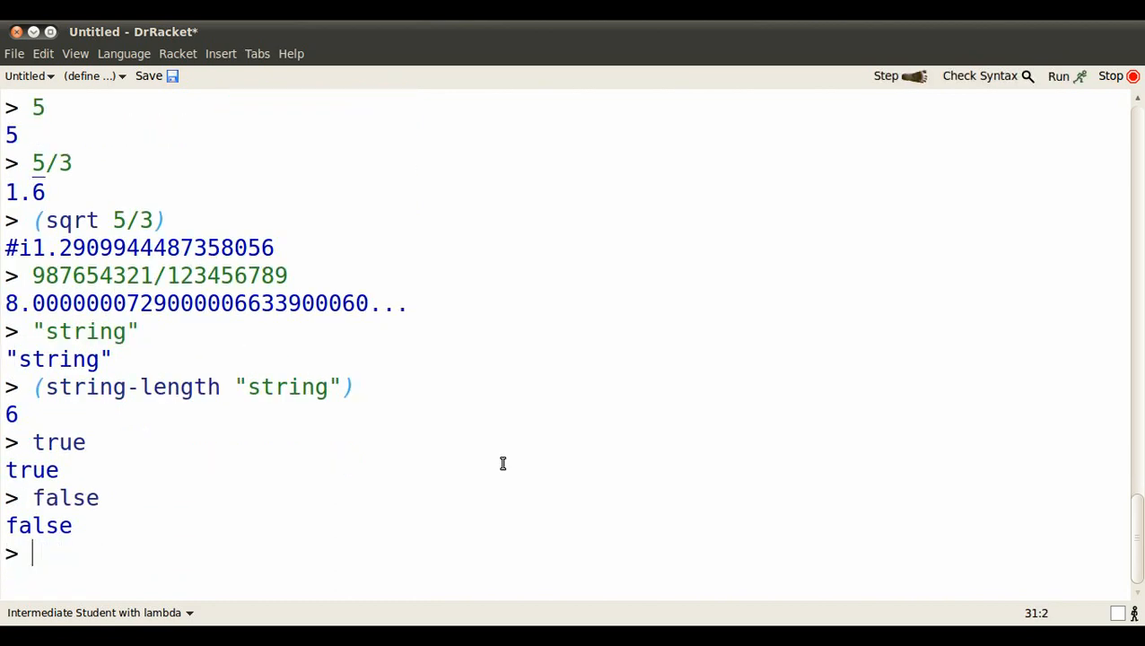
pyautogui.write('(not true')
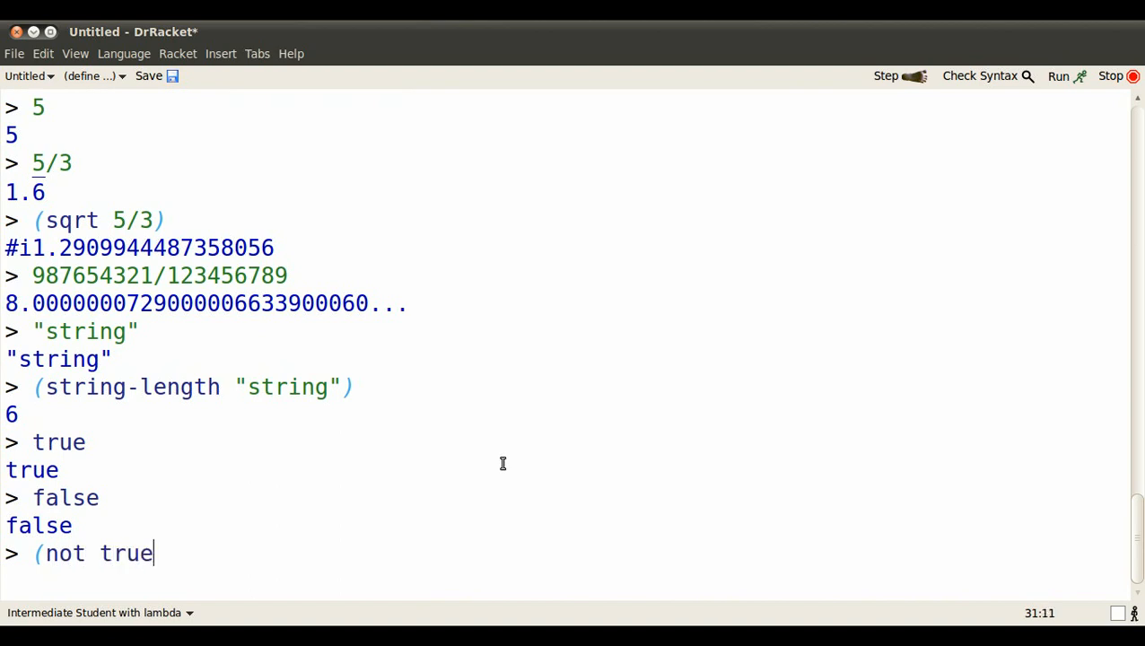
pyautogui.press('Return')
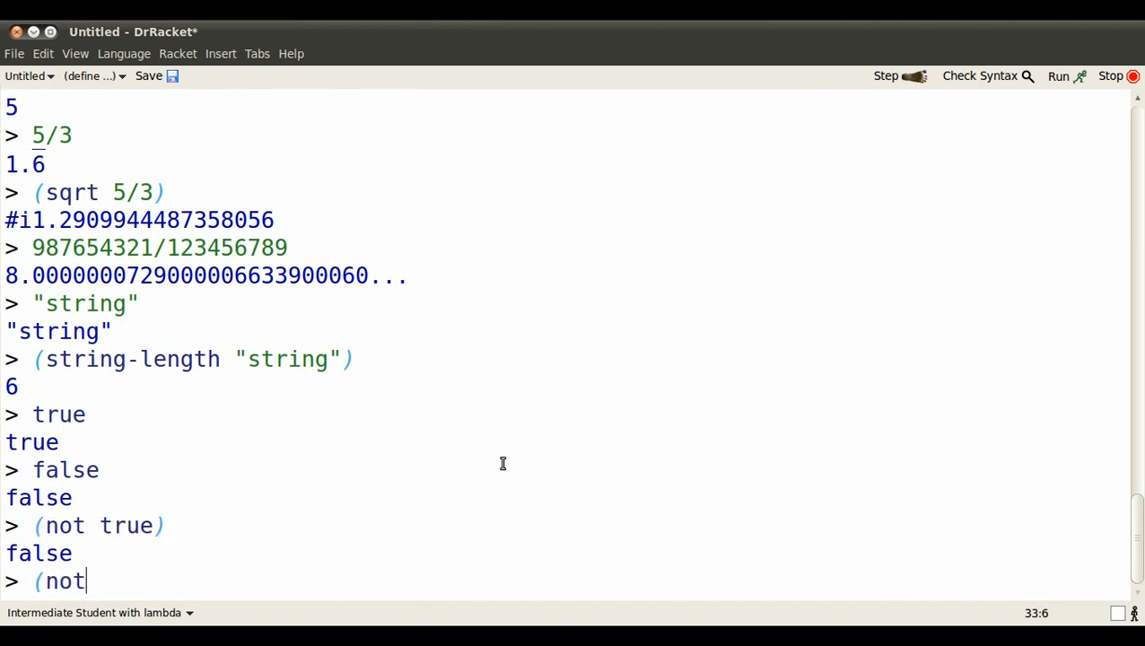